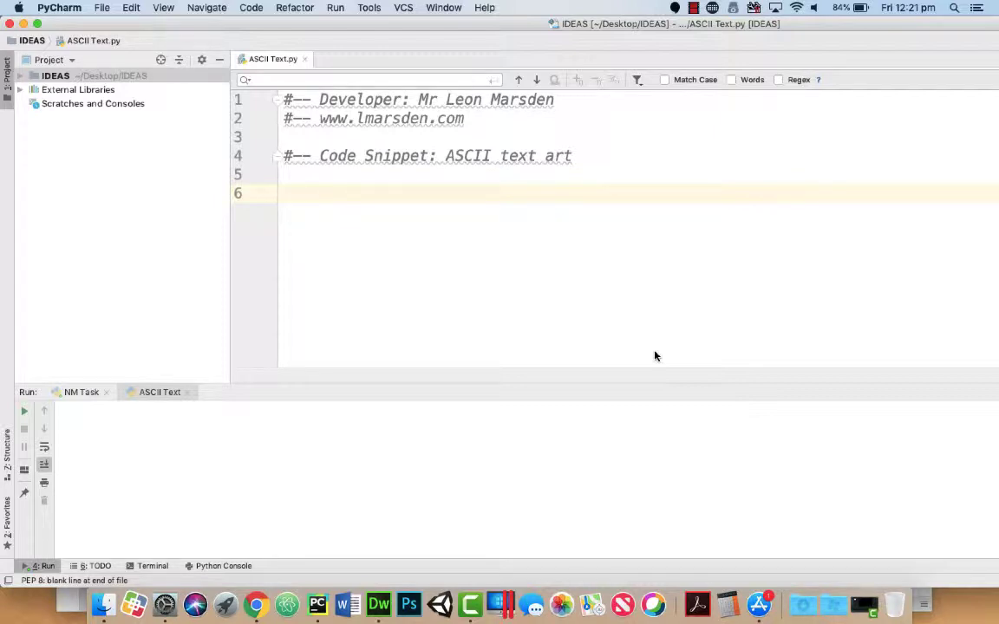
type("pr")
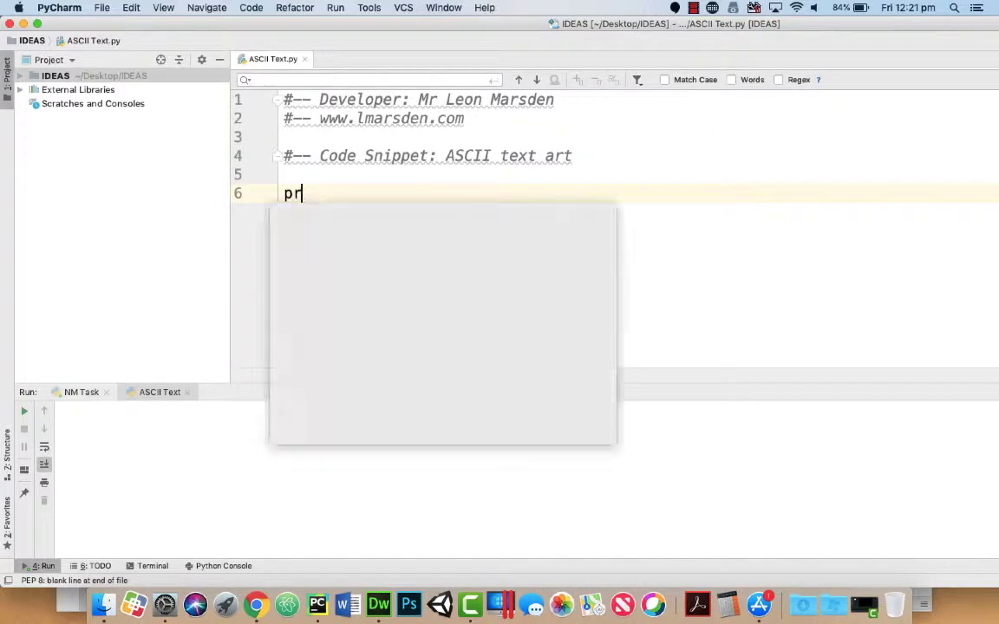
type("int(")
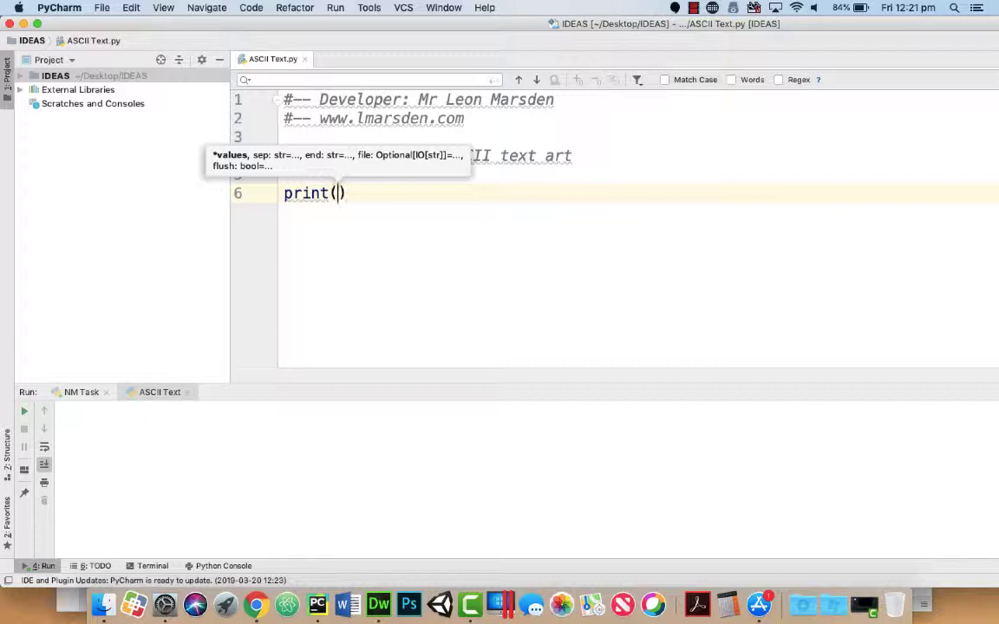
type("\"\"")
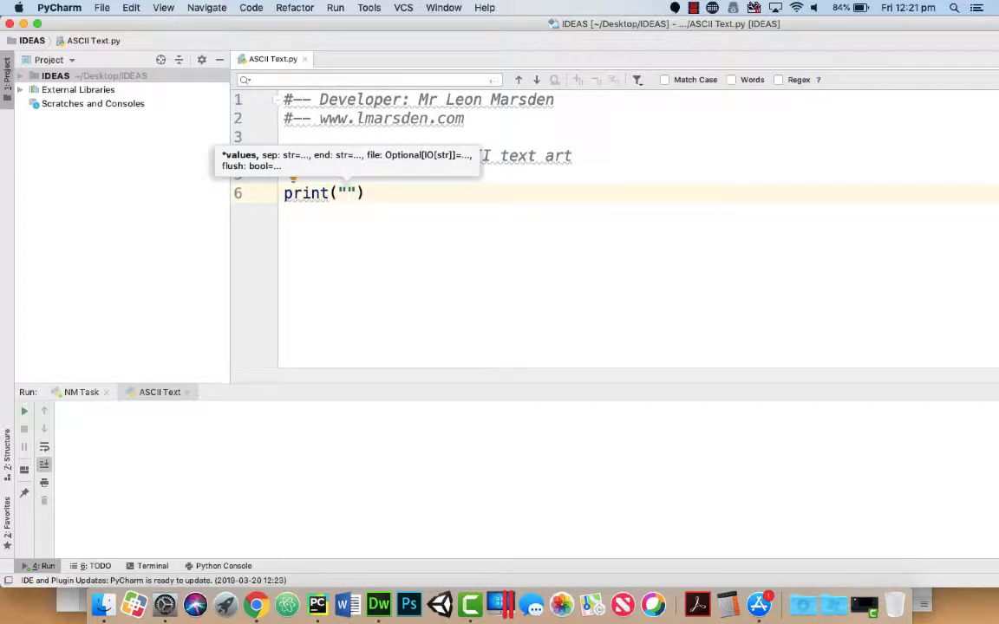
type("www.lmarsden.com")
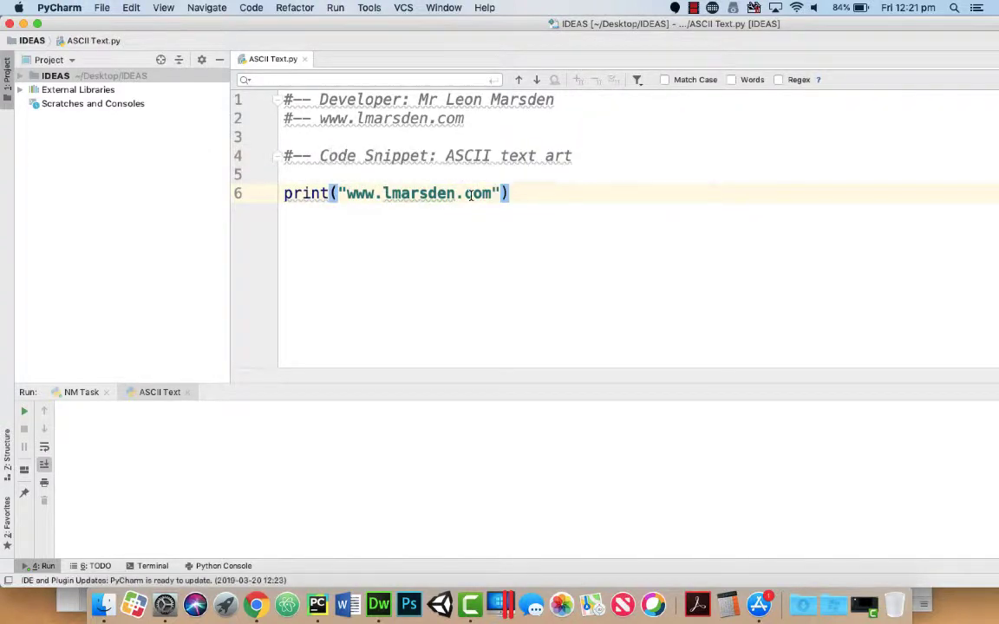
left_click(24, 411)
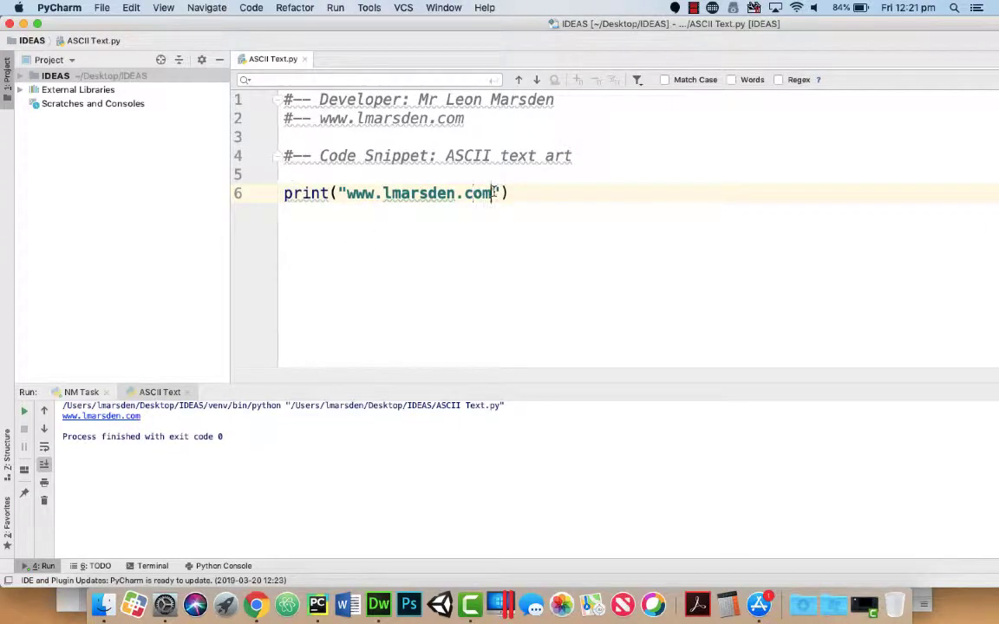
double_click(416, 192)
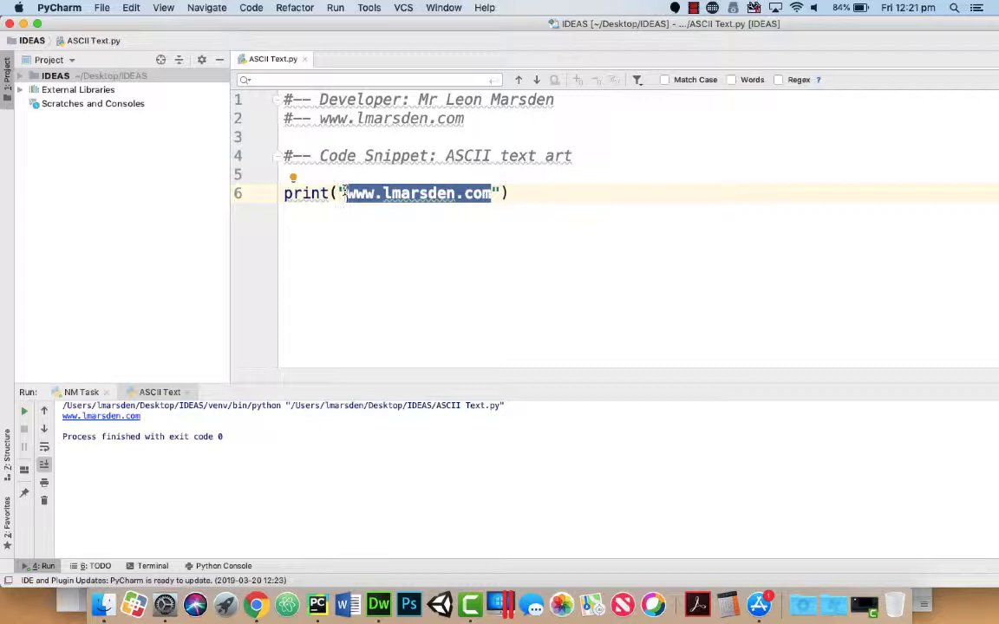
key("Delete")
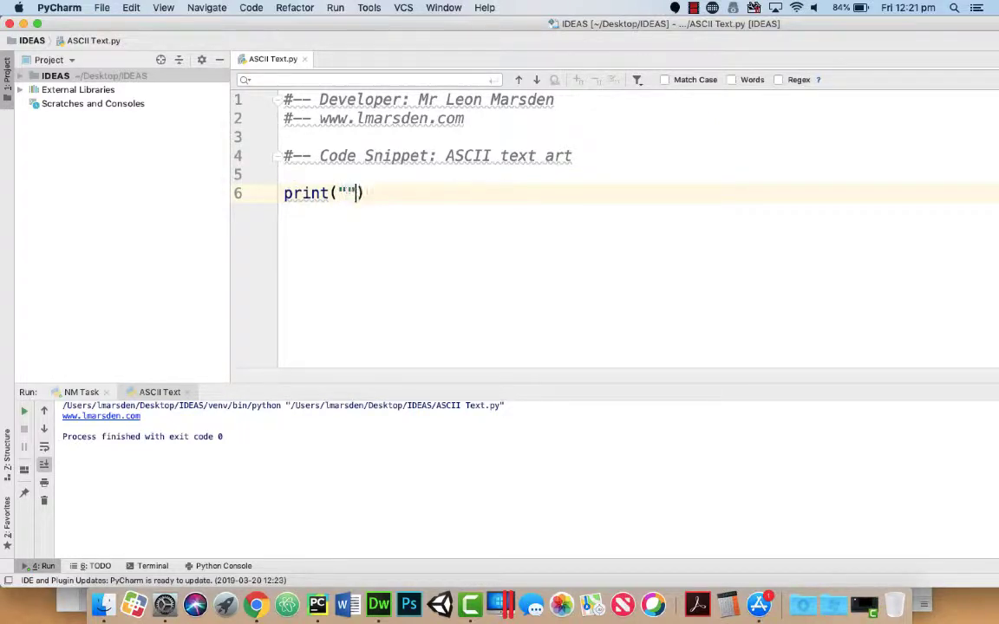
type("\"\"\"")
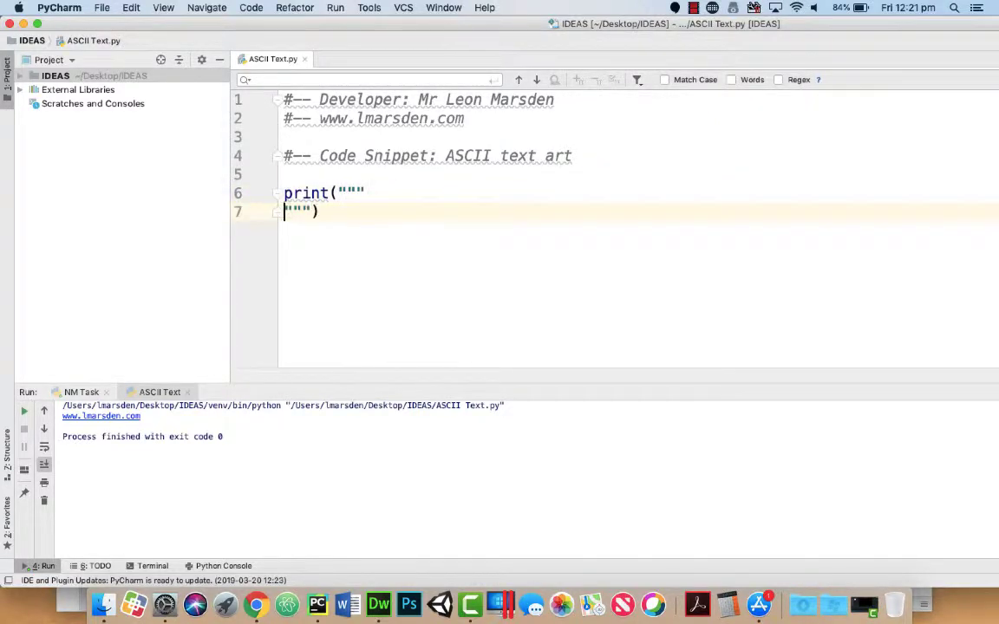
key("enter")
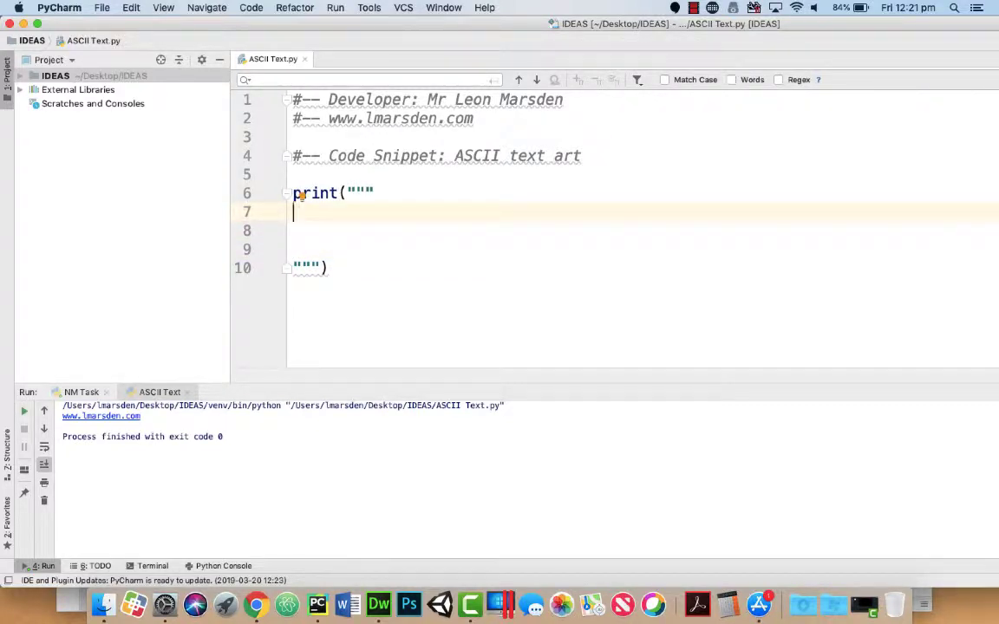
type("www.")
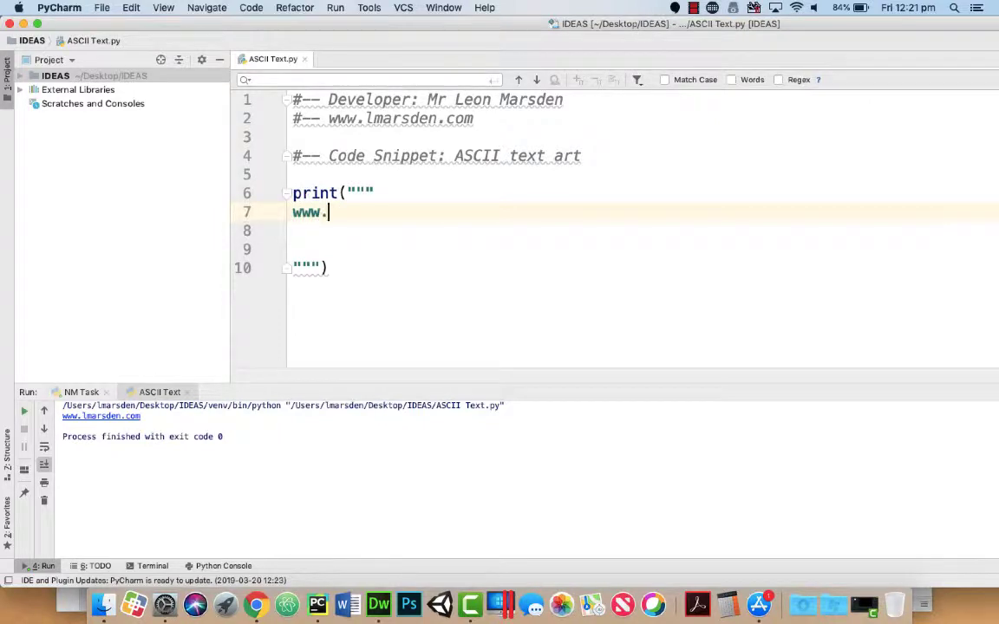
type("lmarsden.com")
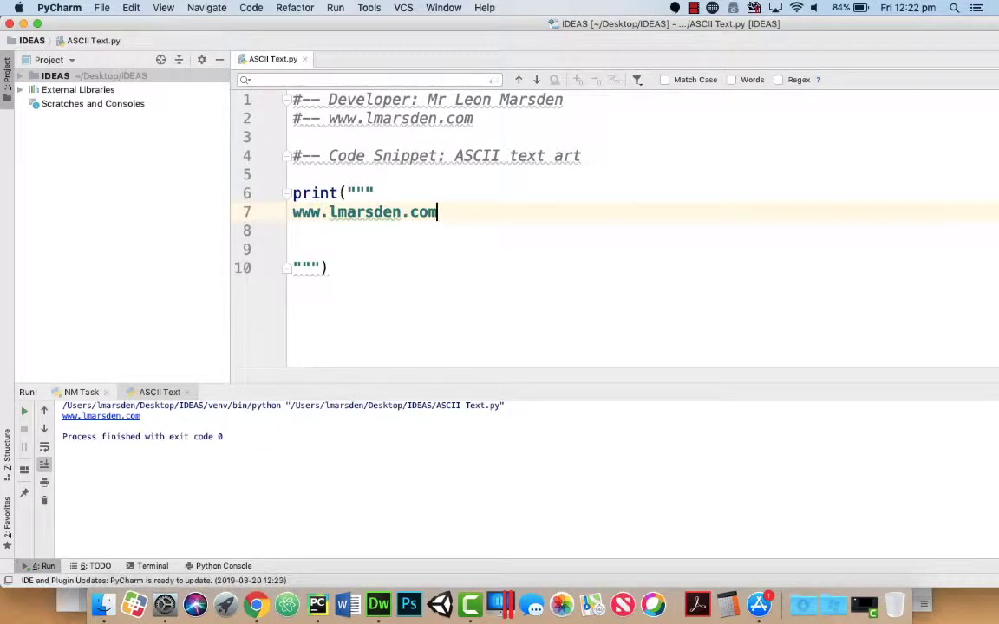
key("enter")
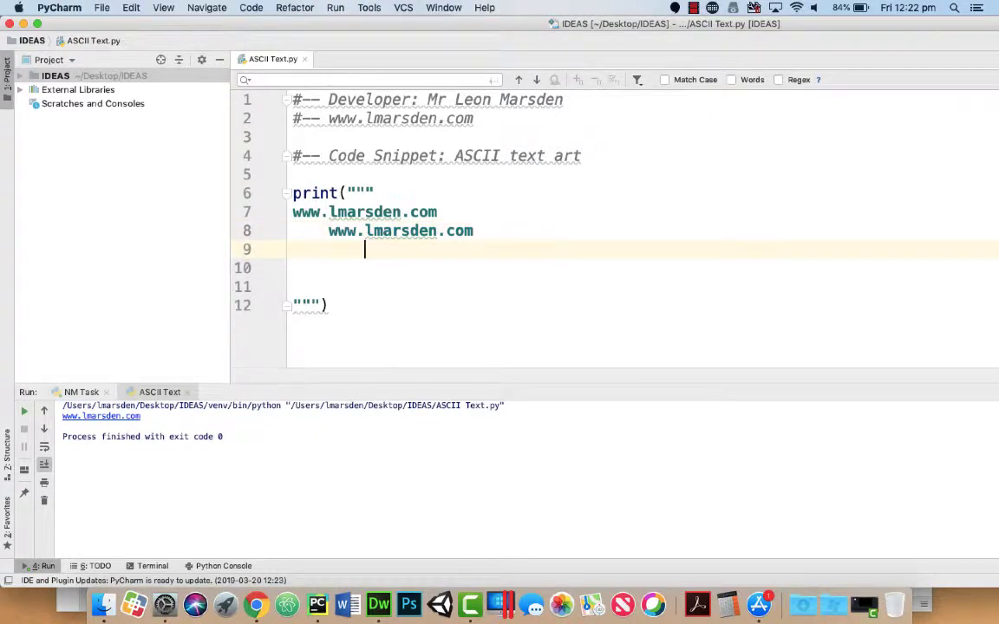
type("www.lmarsden.com")
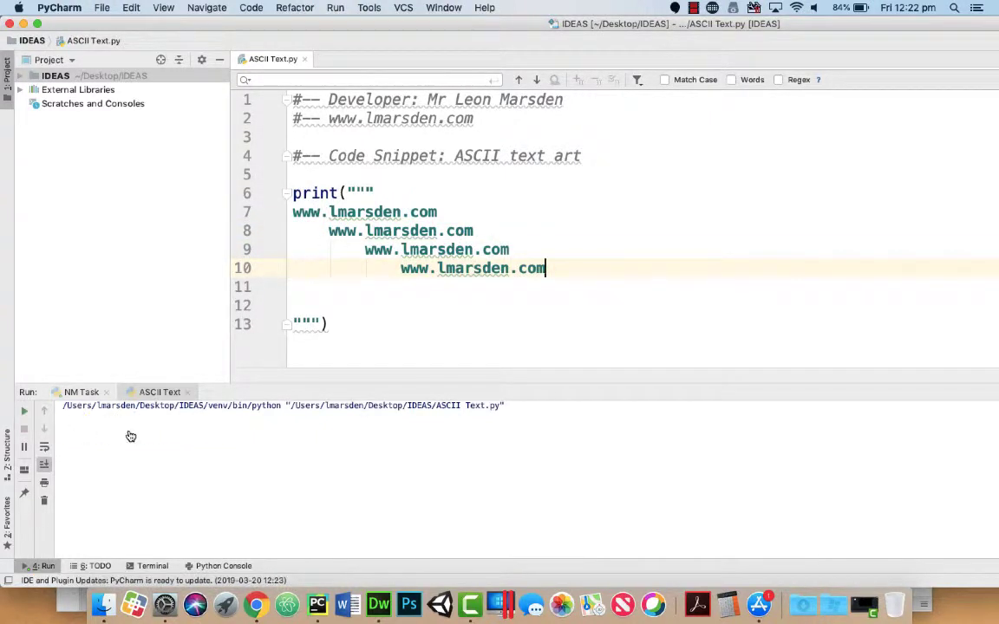
left_click(24, 410)
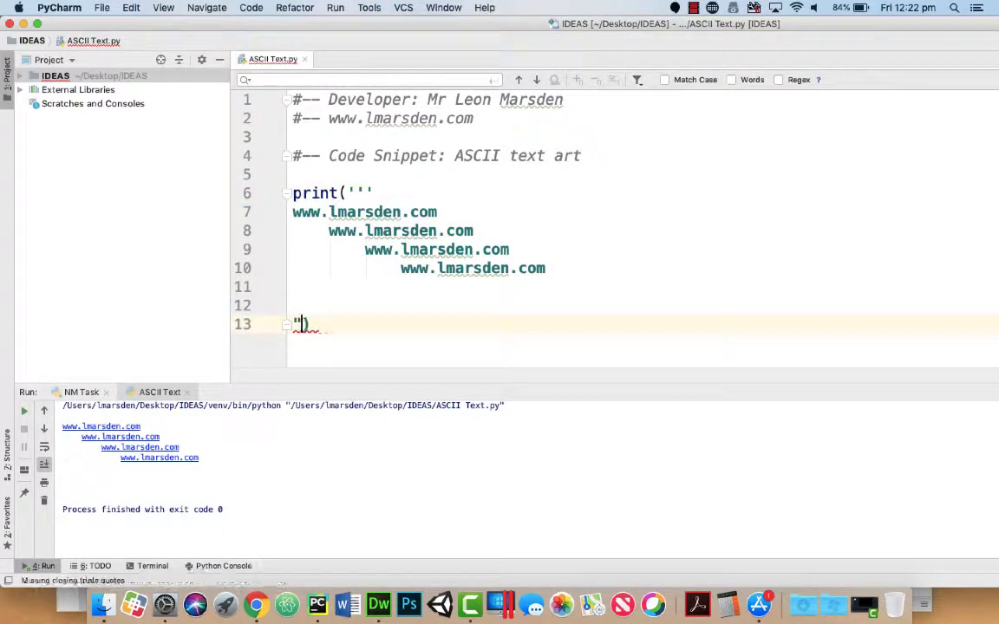
Change the string delimiters to ''' and rerun the script to print the staircase.
type("'''")
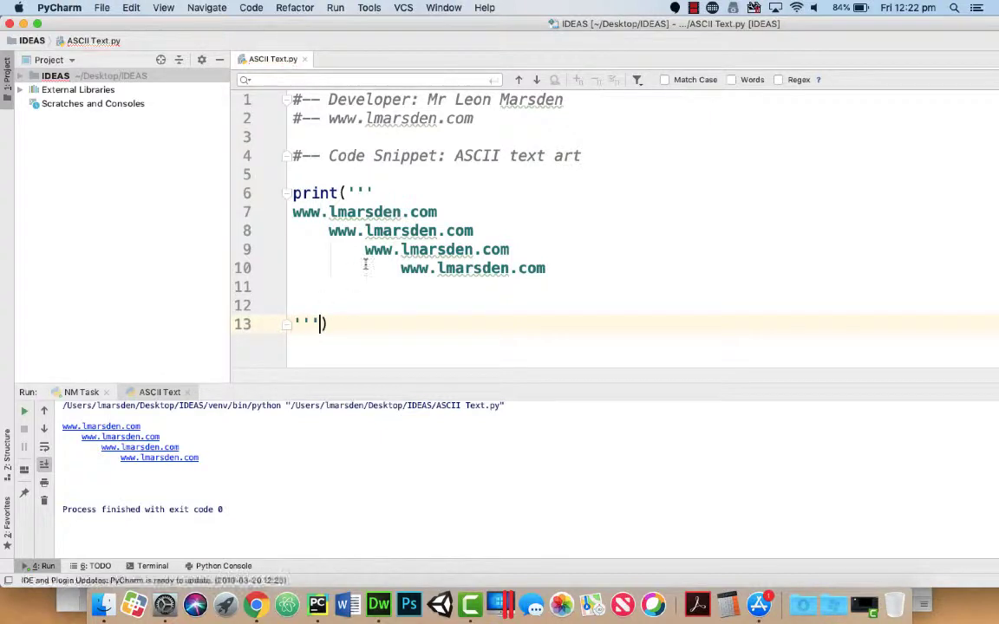
left_click(24, 411)
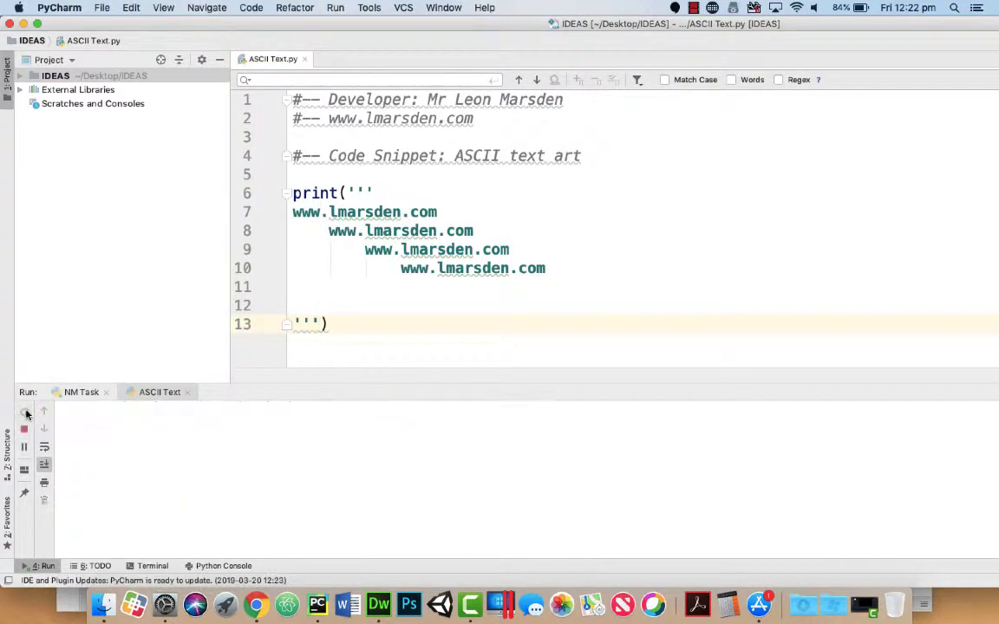
left_click(26, 412)
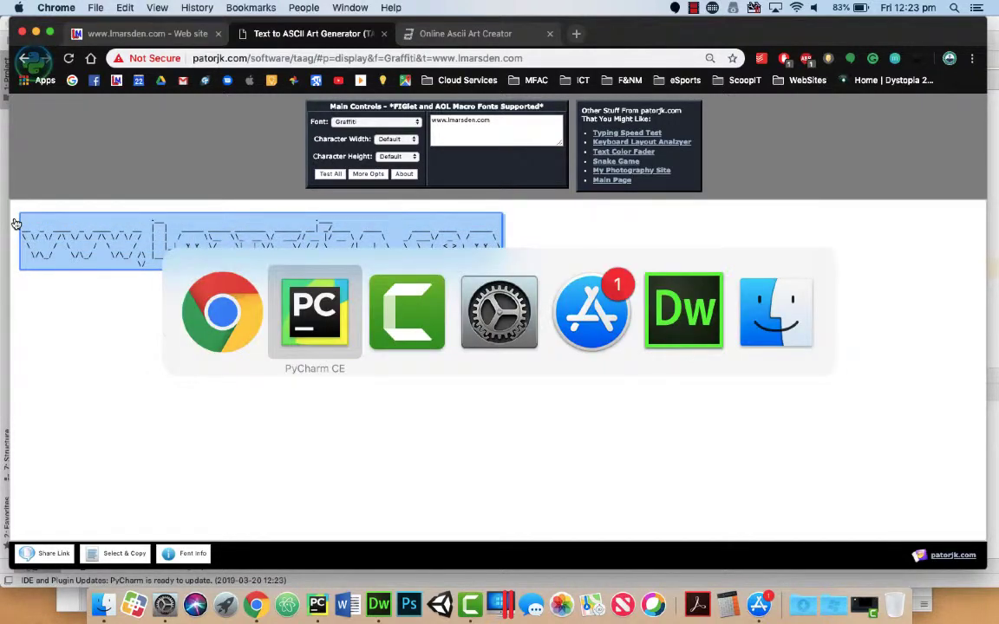
left_click(315, 311)
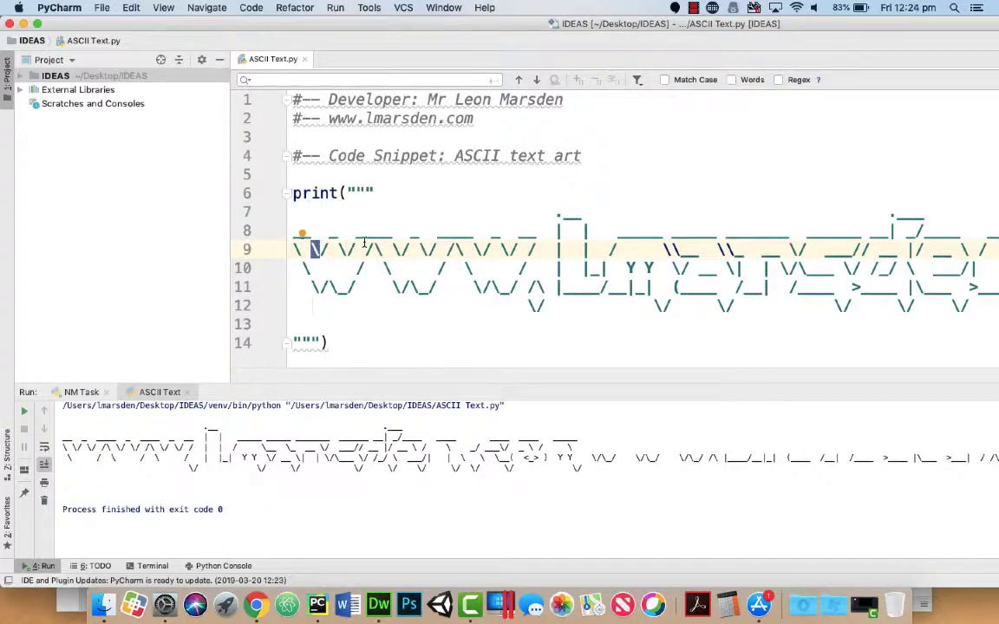
Experiment with a \n escape on the banner's first line, then remove it again.
left_click(364, 211)
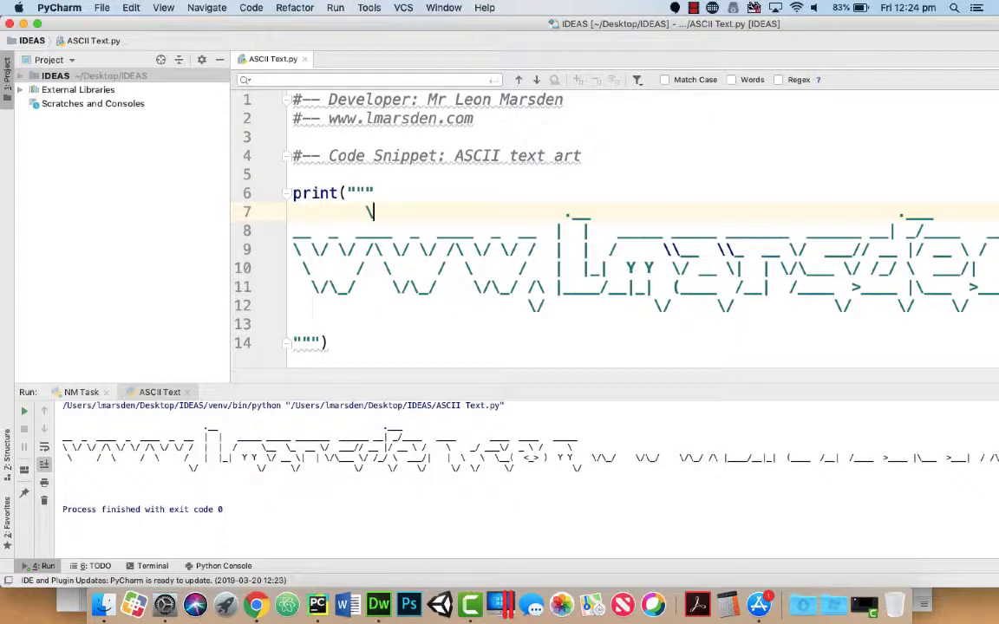
type("n")
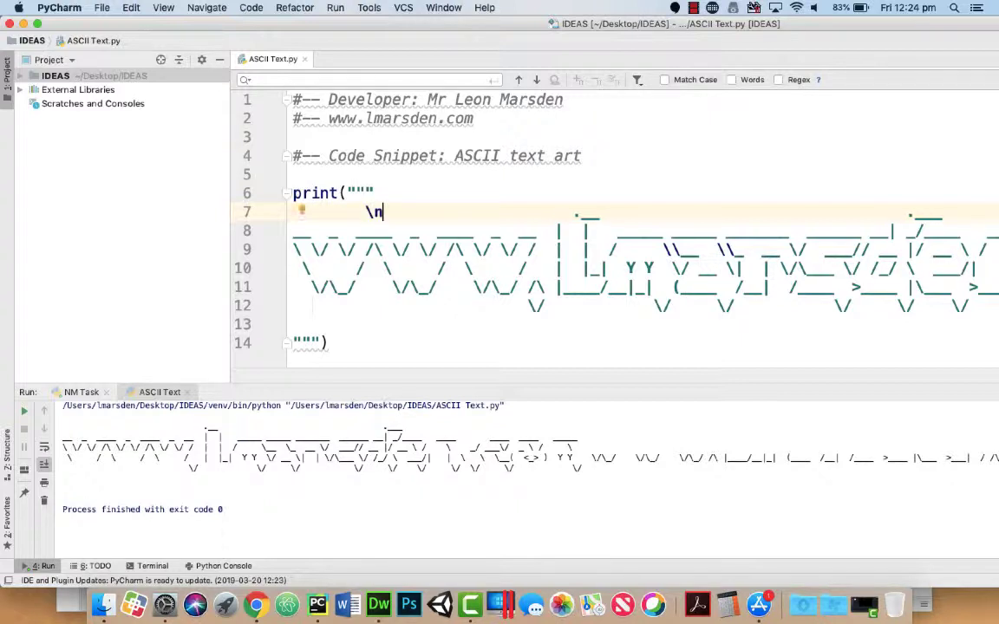
key("Backspace")
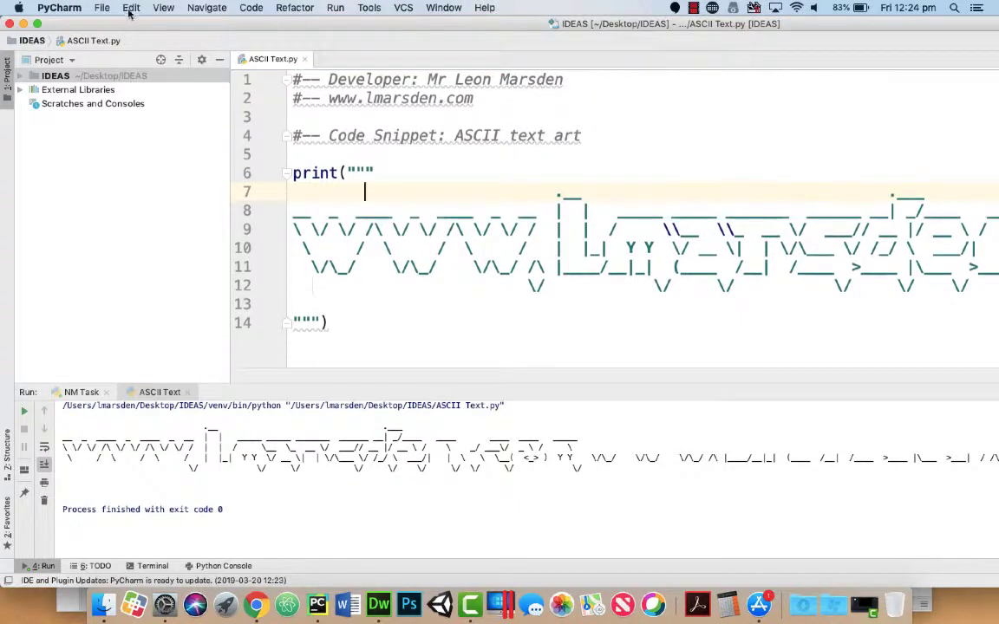
Use Find > Replace to swap every \ for \\ across all 52 matches in the banner.
left_click(132, 7)
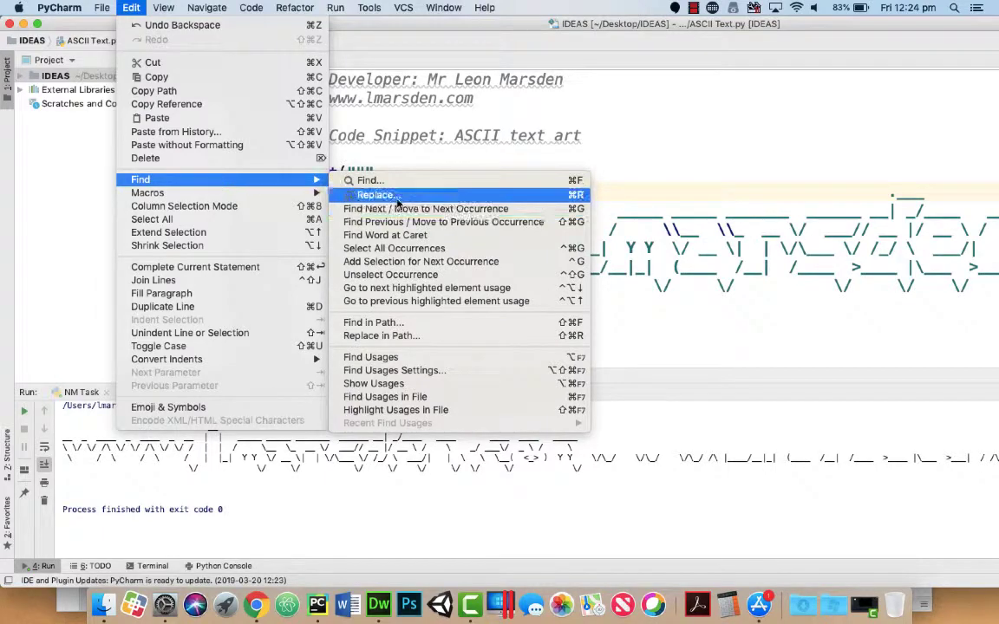
left_click(374, 194)
type("\\")
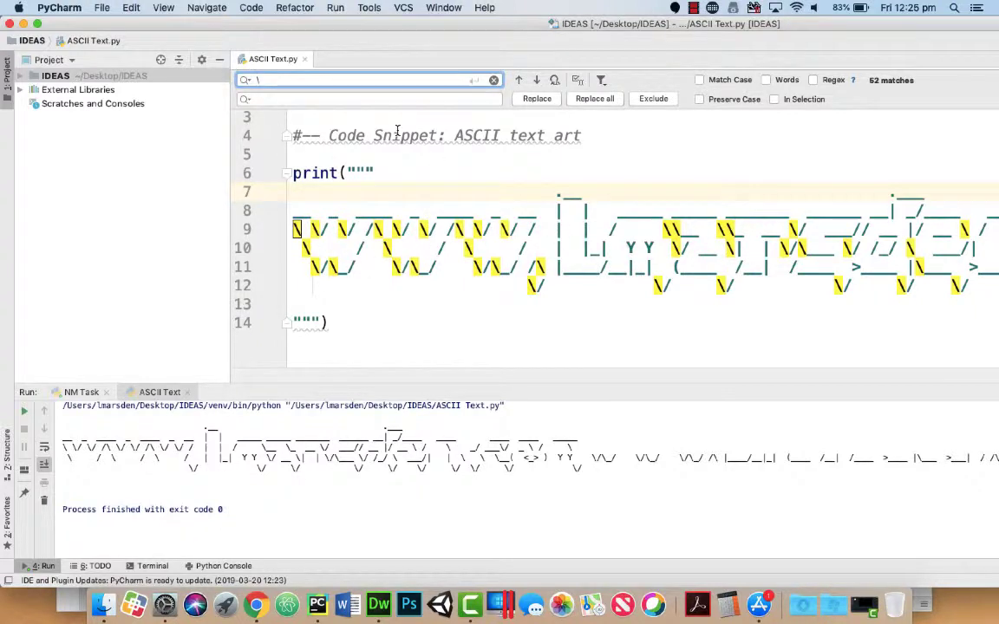
left_click(364, 97)
type("\\")
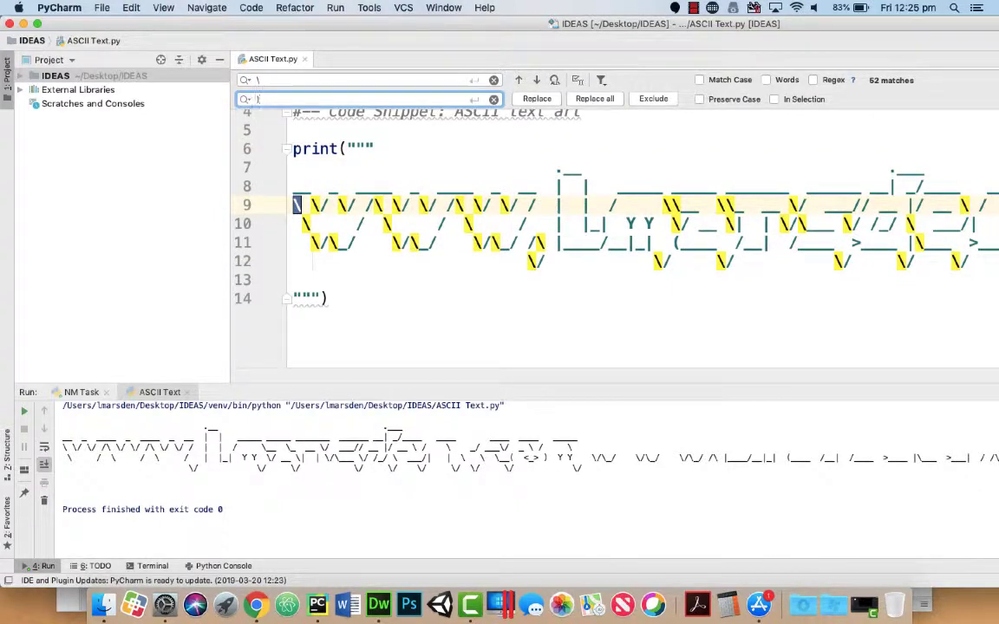
left_click(595, 97)
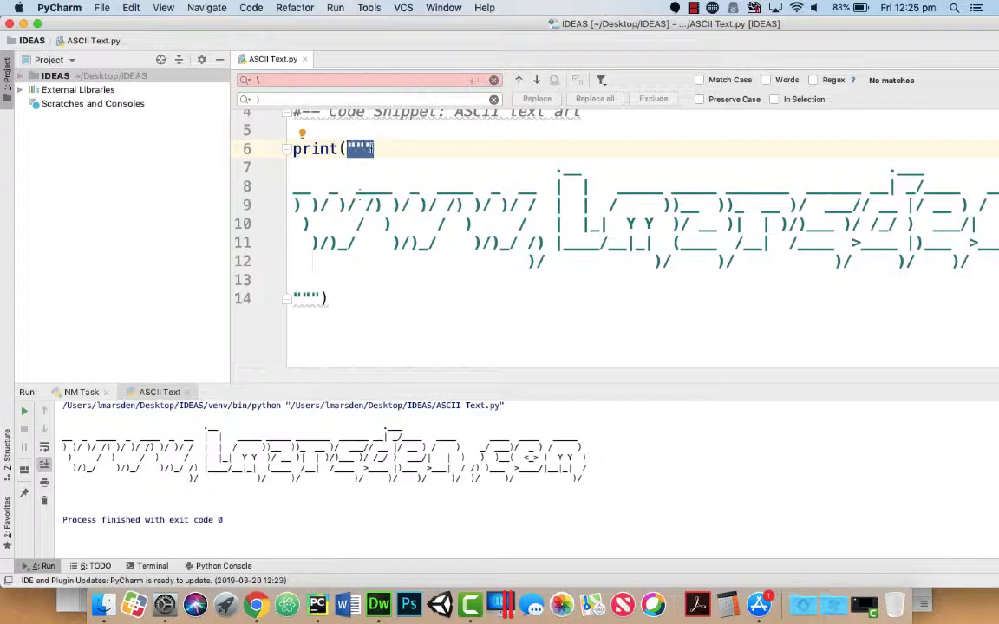
mouse_move(309, 298)
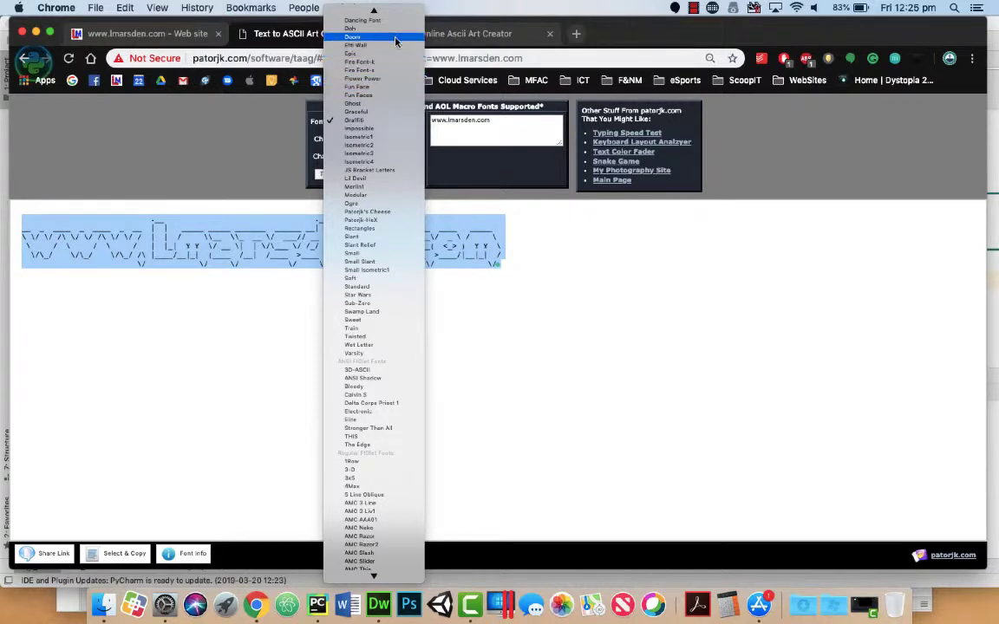
left_click(352, 36)
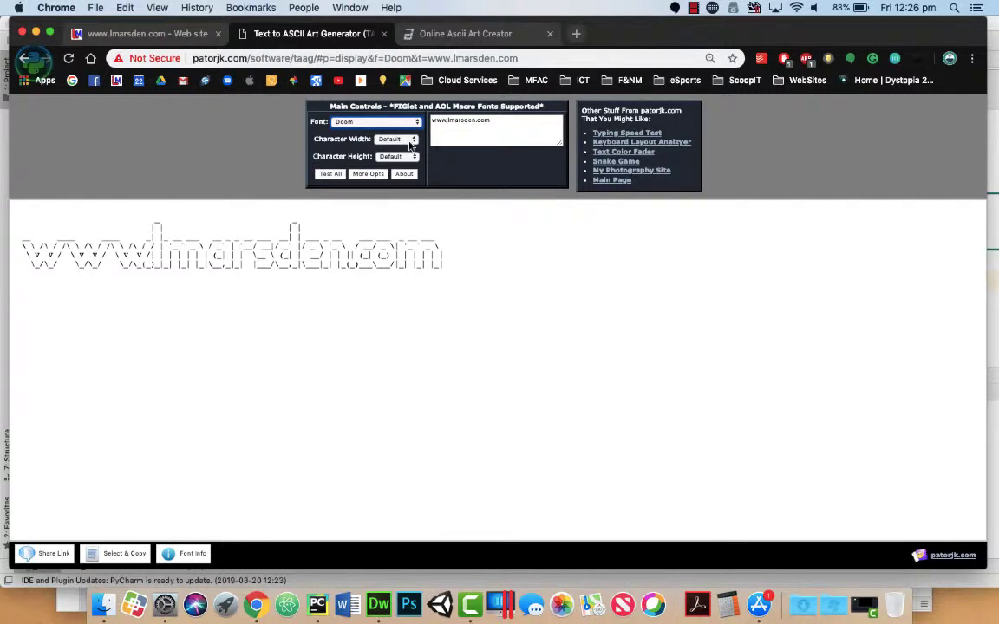
mouse_move(411, 165)
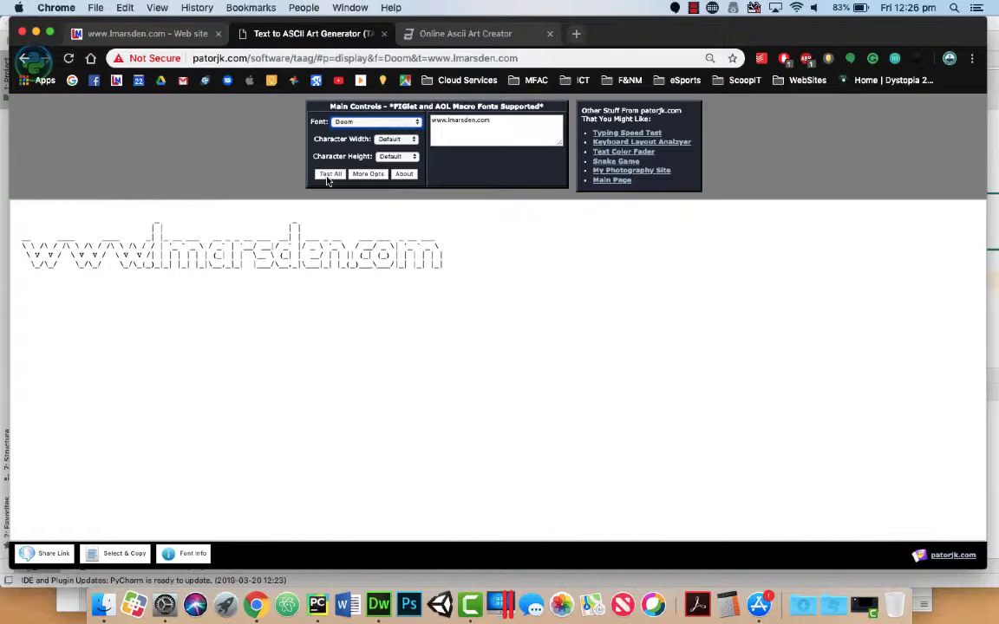
left_click(330, 173)
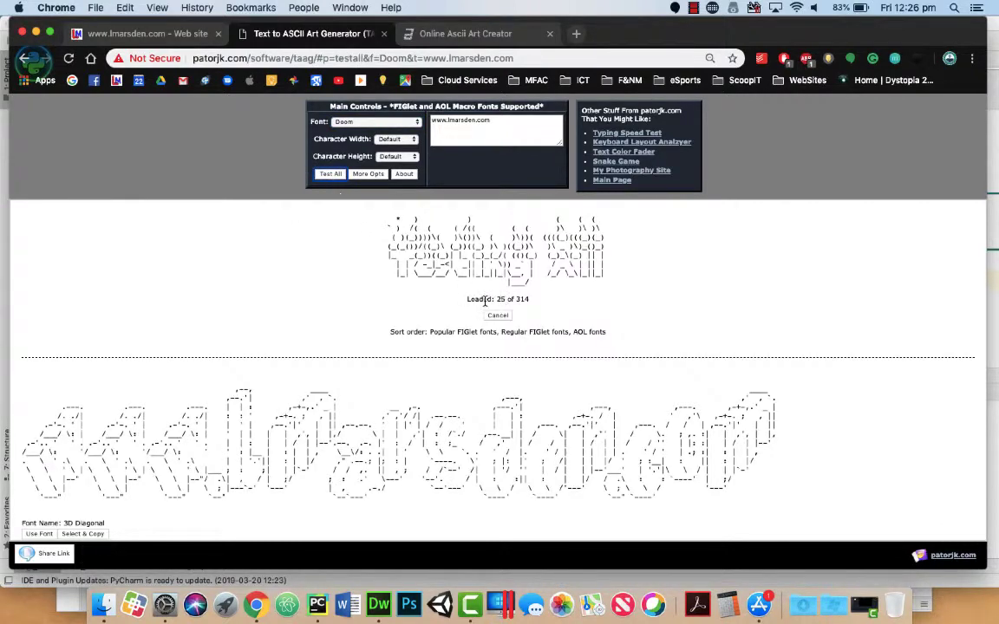
scroll("down", 3)
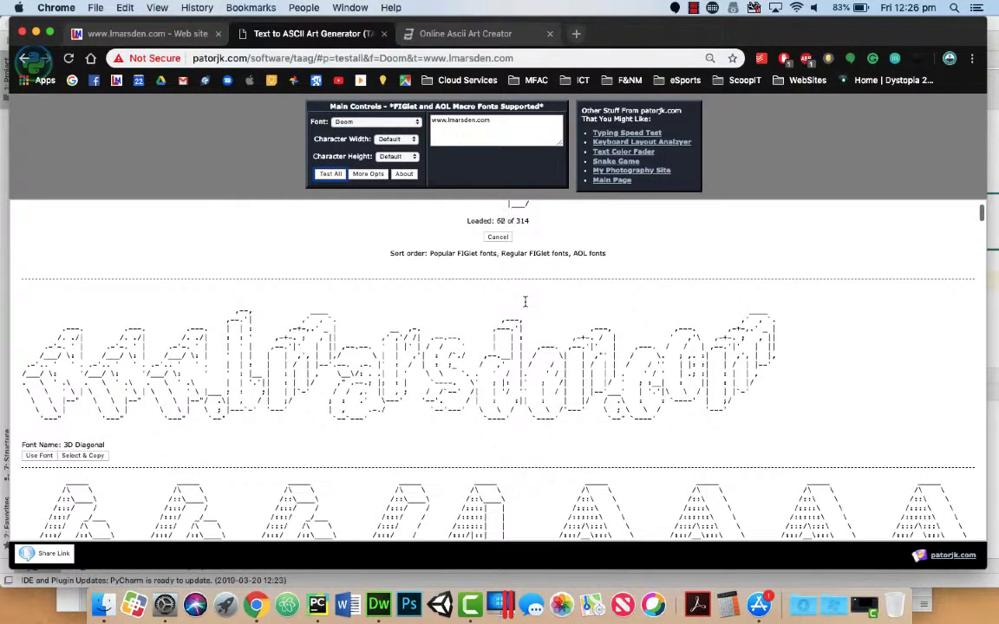
scroll("down", 3)
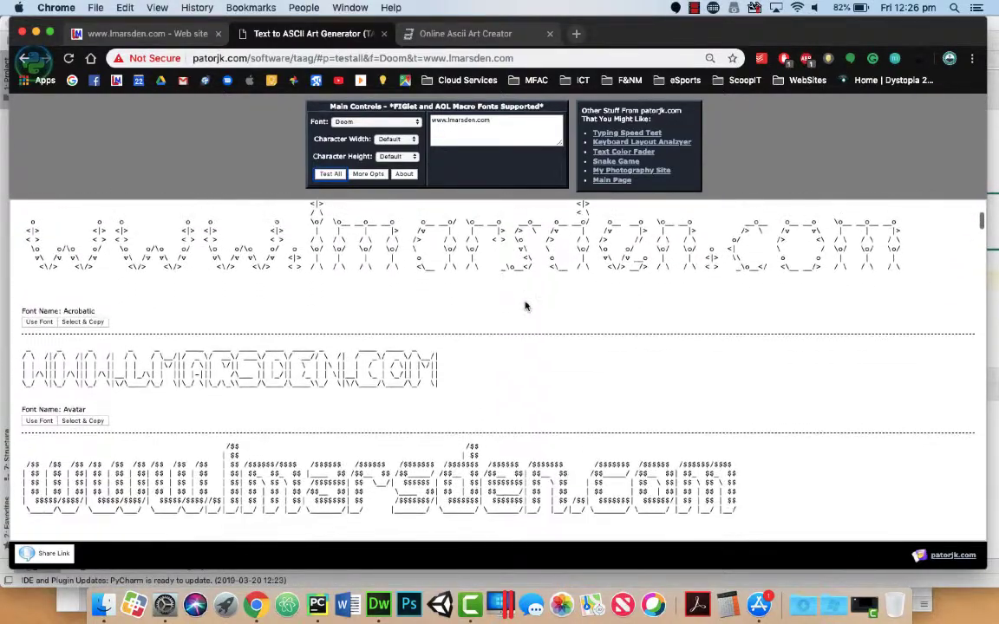
scroll("down", 3)
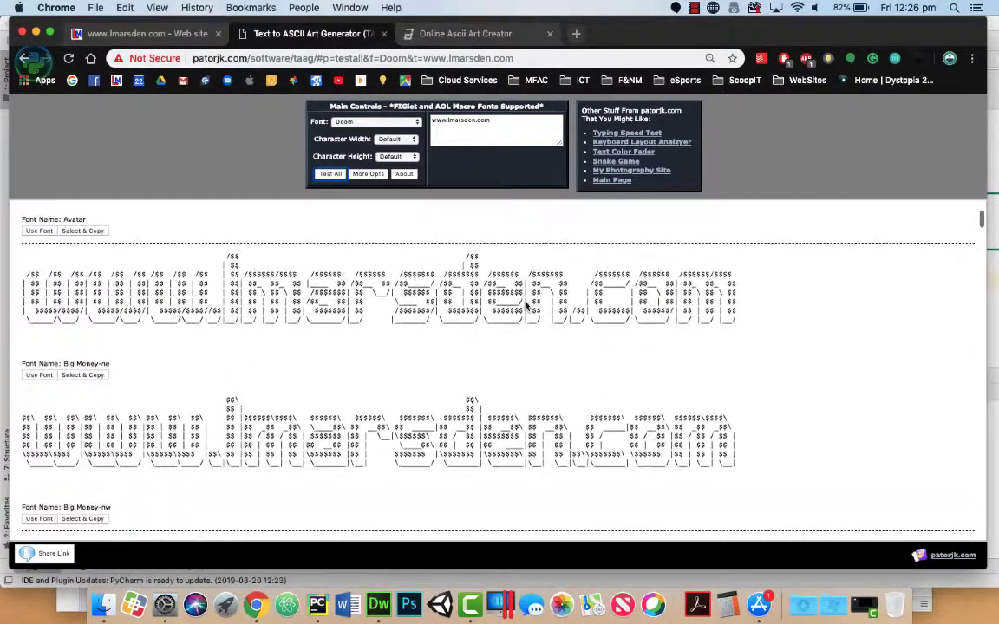
scroll("down", 3)
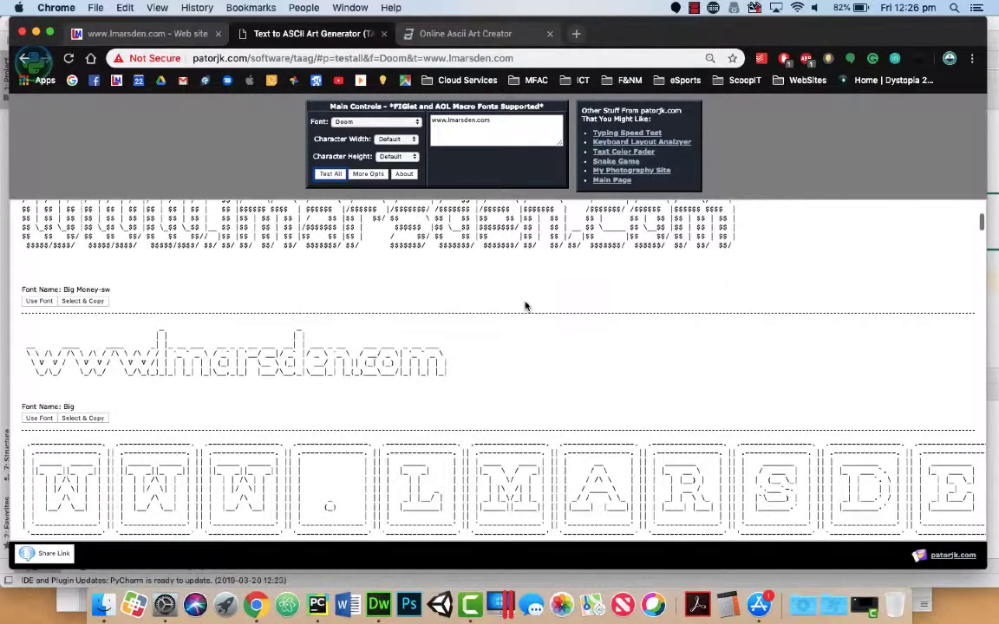
scroll("down", 3)
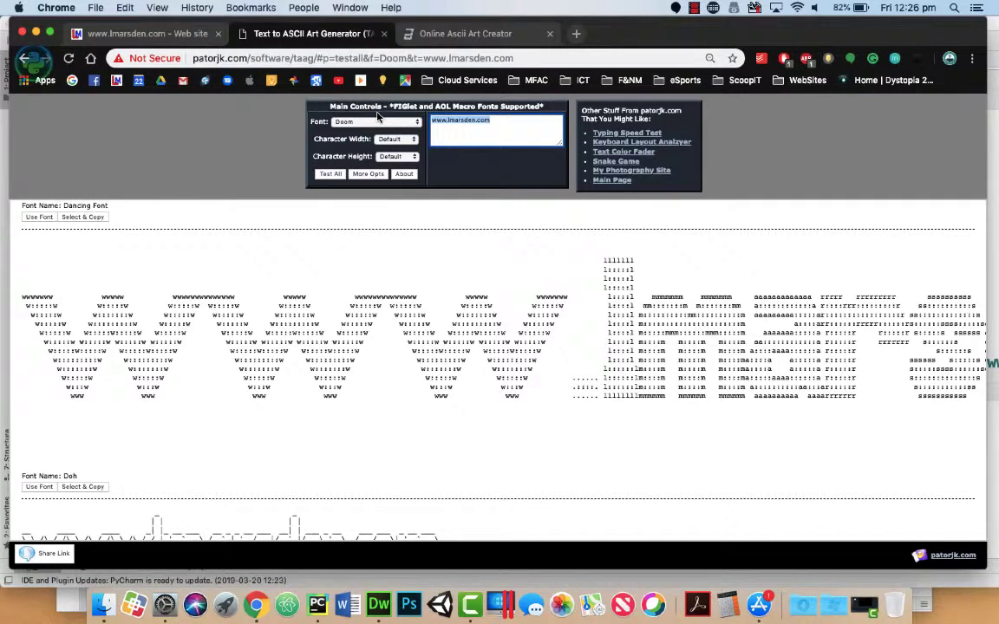
type("Adventure")
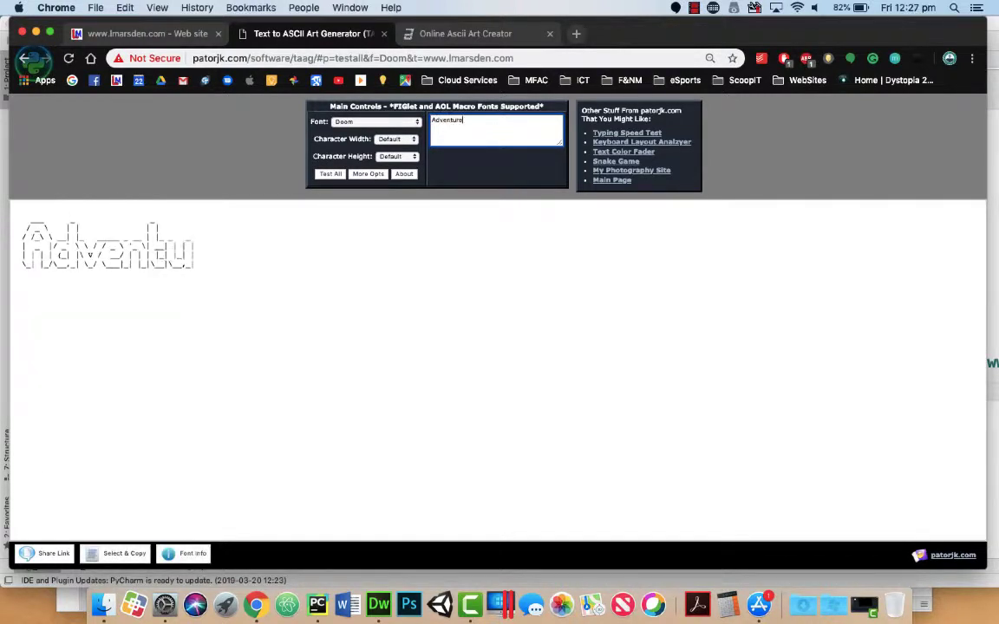
Complete the text as 'Adventure Game' and browse its Test All previews across fonts.
type("Game")
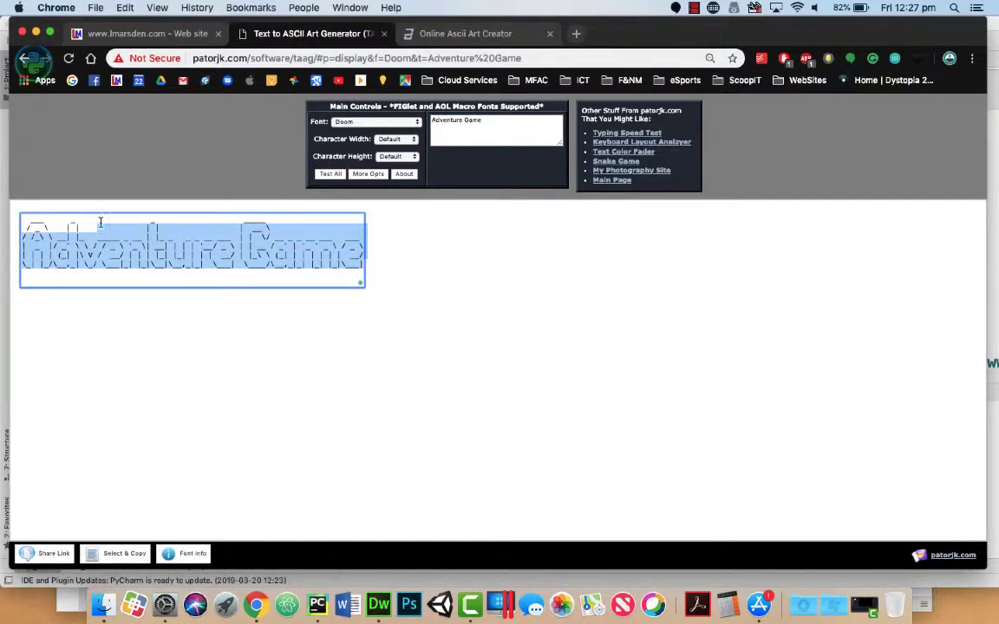
left_click(329, 173)
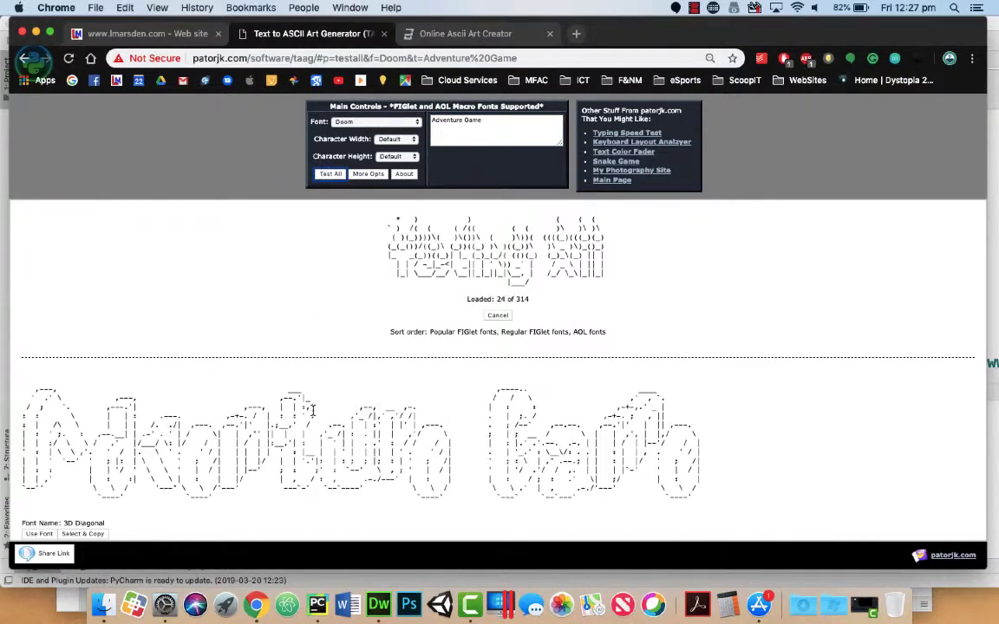
scroll("down", 3)
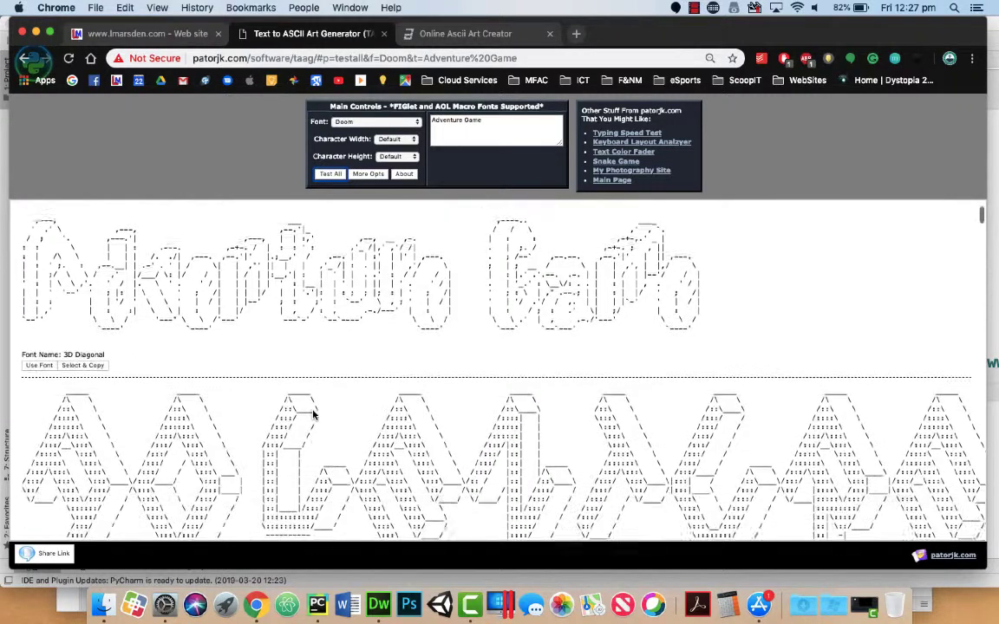
scroll("down", 3)
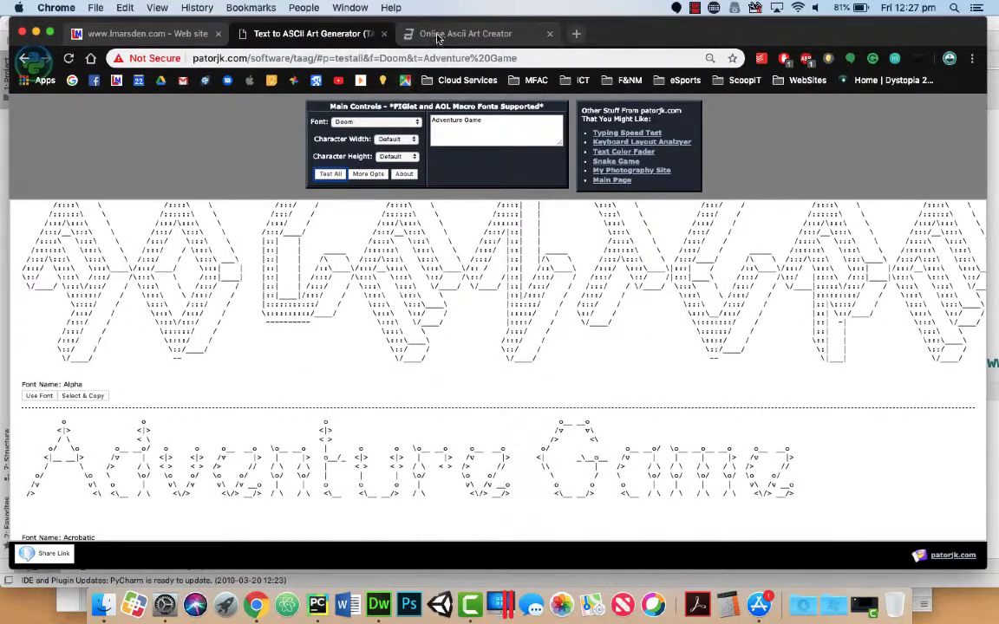
On ascii-art-generator.org choose Text to Ascii Art Banner, enter 'Adventure Game' with max line width 50.
left_click(468, 33)
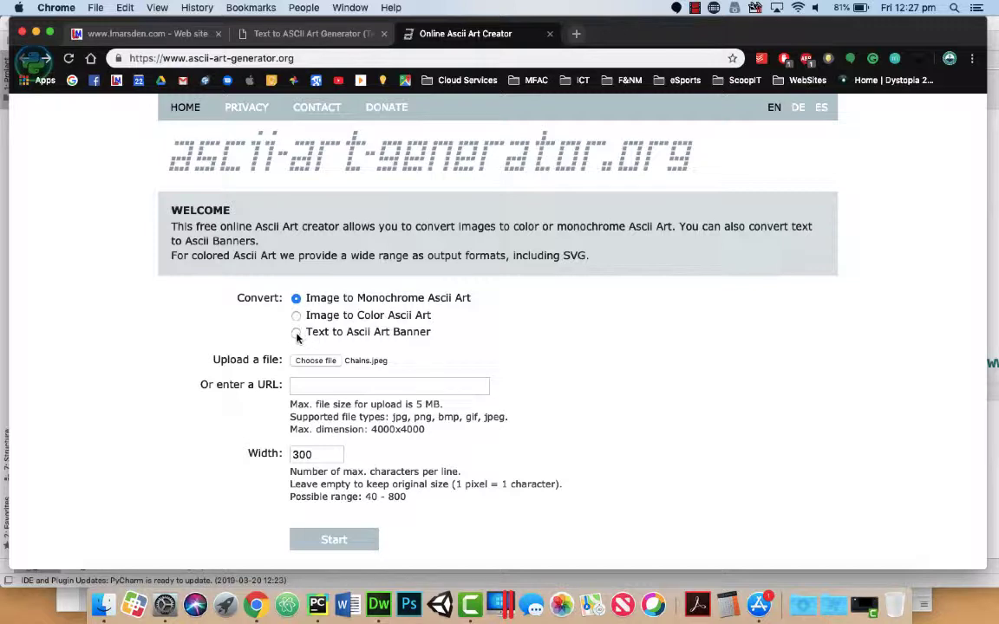
left_click(295, 333)
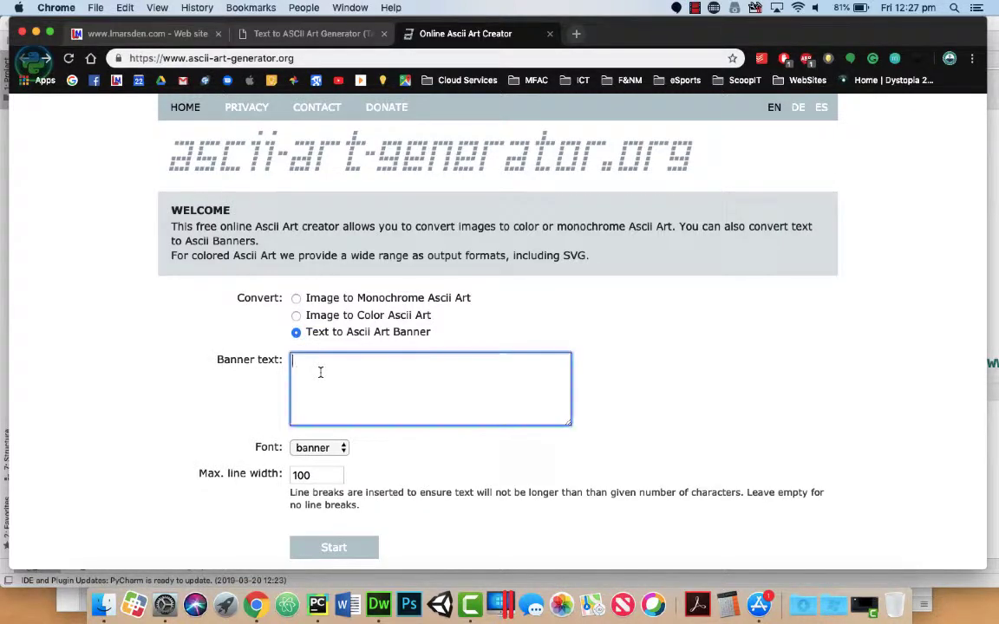
type("A")
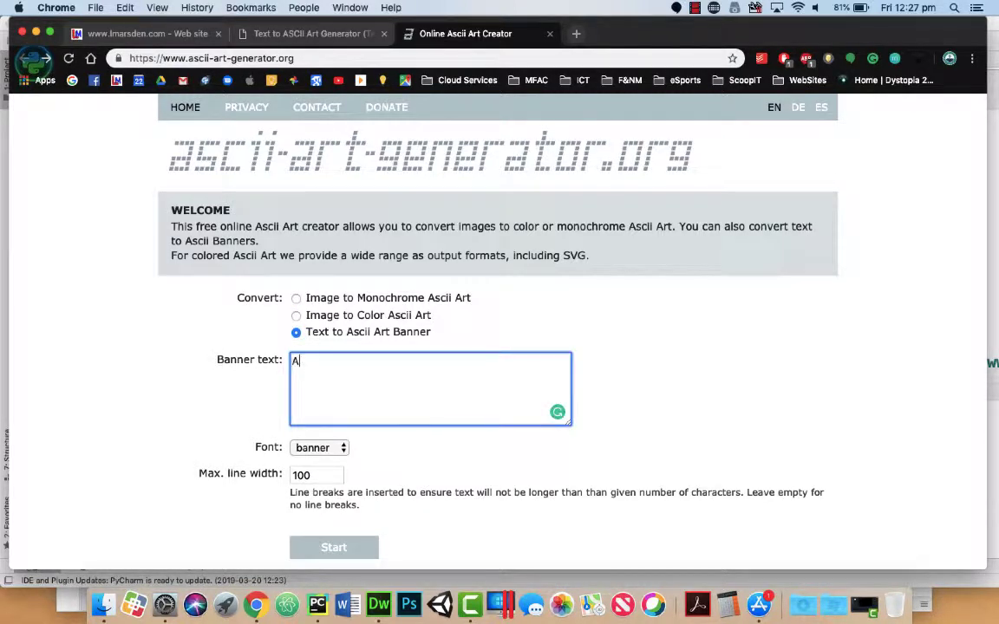
key("Backspace")
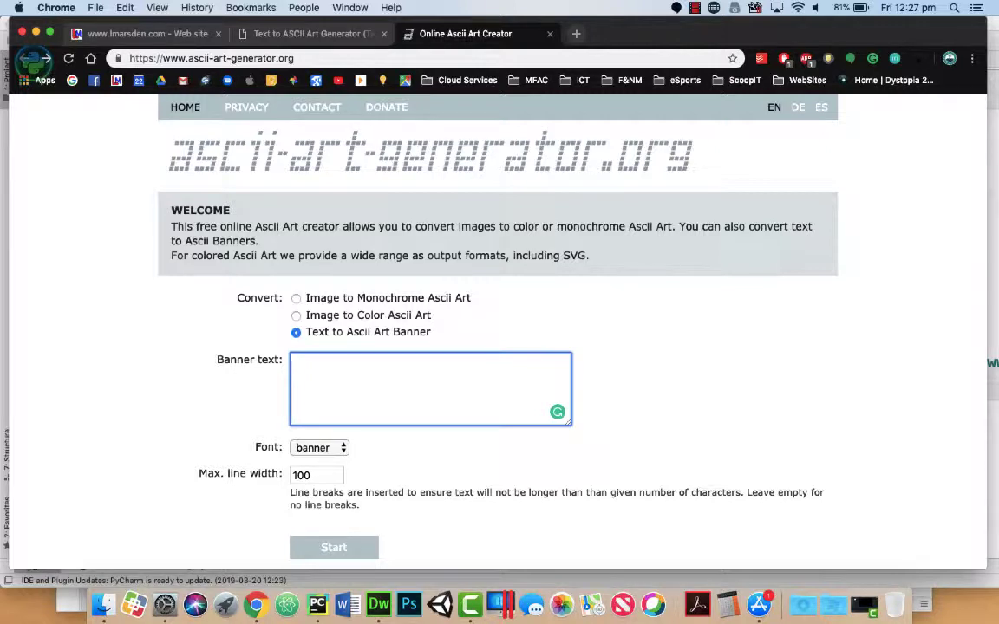
type("Adventure Game")
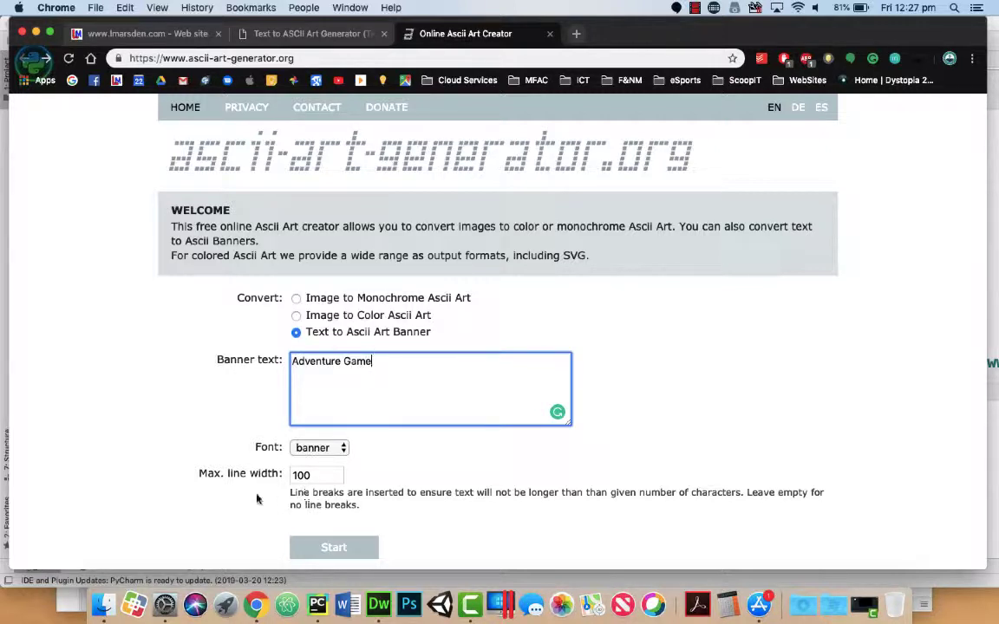
left_click(315, 475)
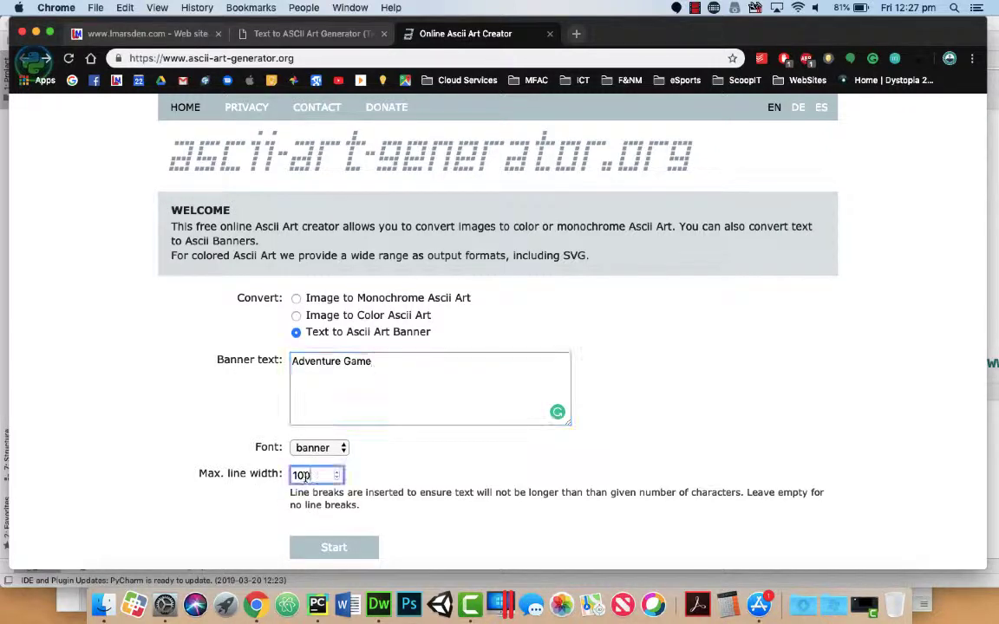
type("50")
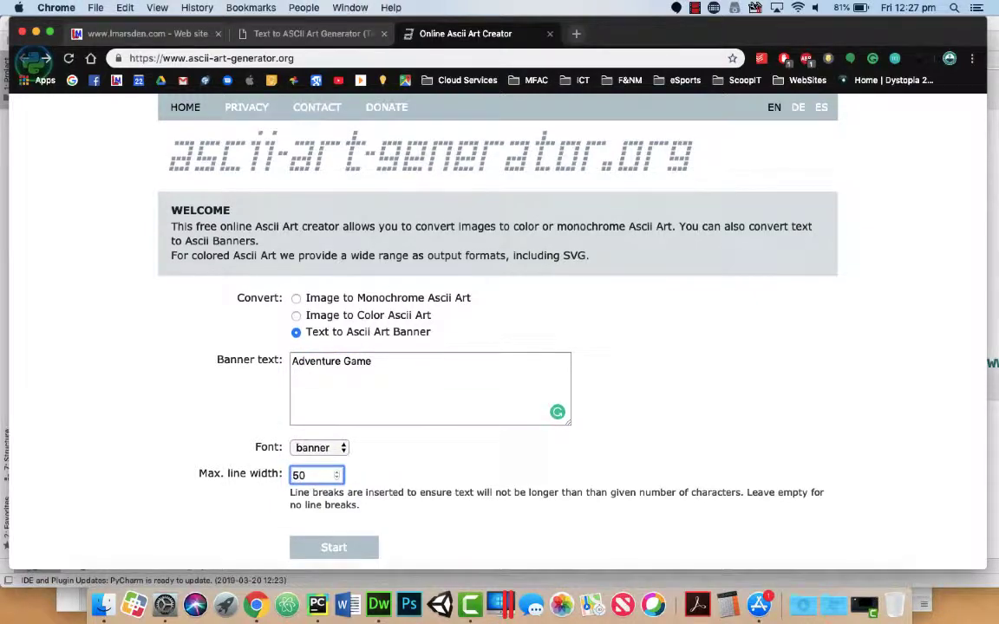
left_click(319, 447)
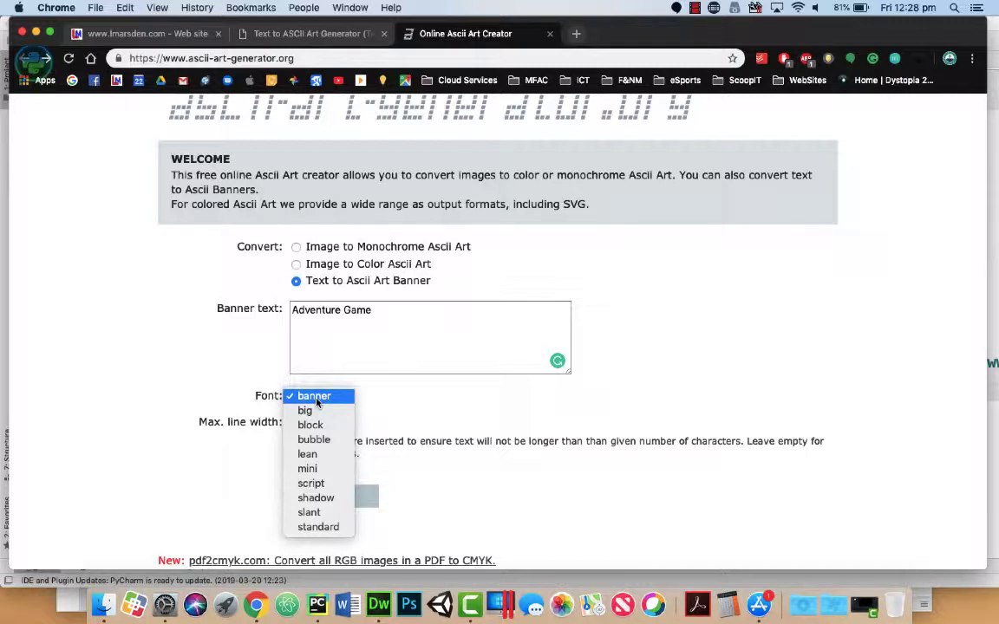
Render Adventure Game in the bubble font and generate the banner for copying into PyCharm.
left_click(314, 440)
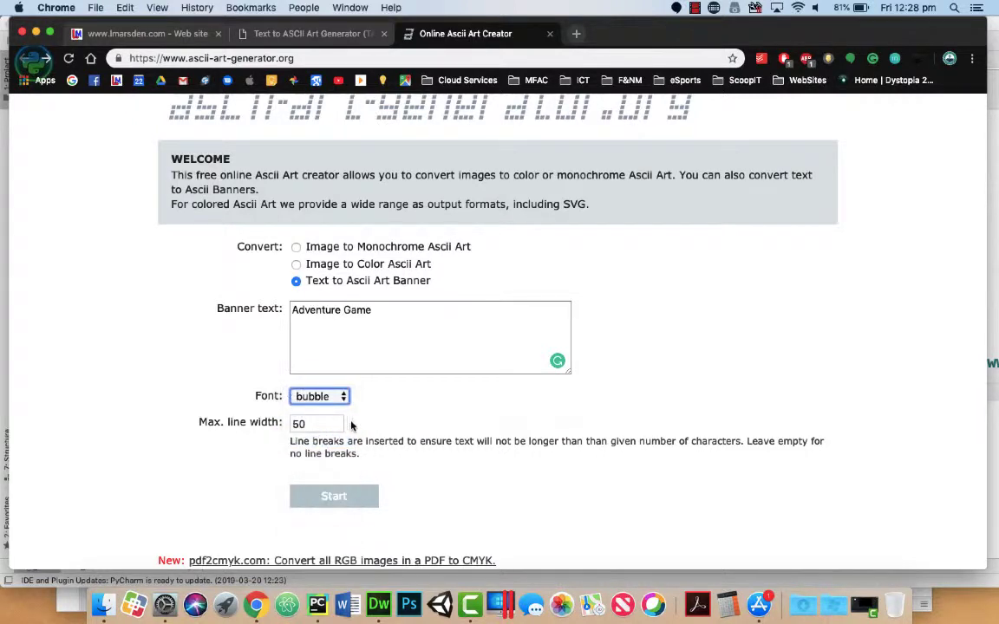
left_click(333, 496)
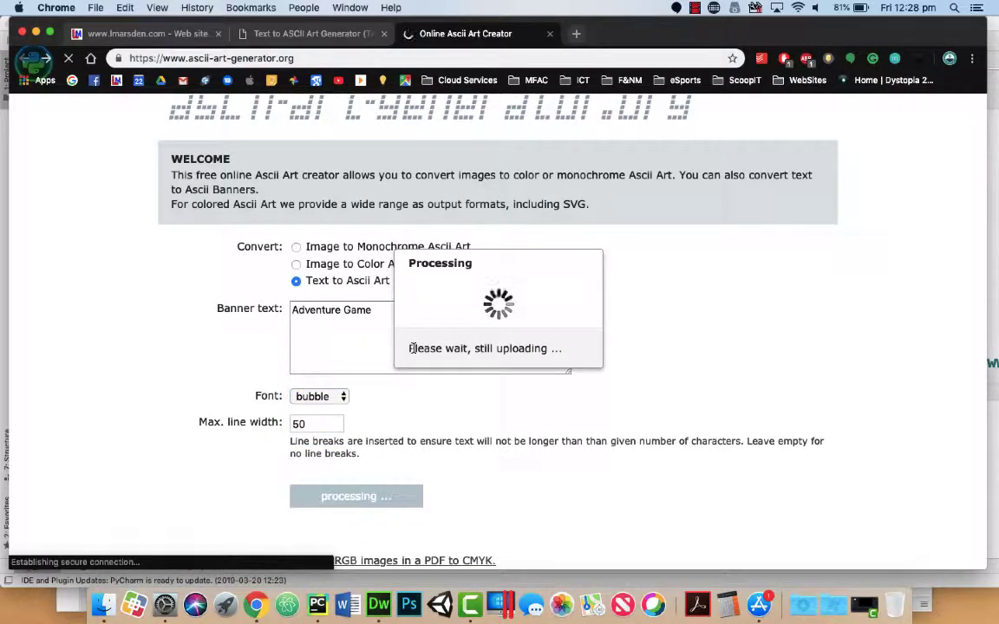
left_click(356, 496)
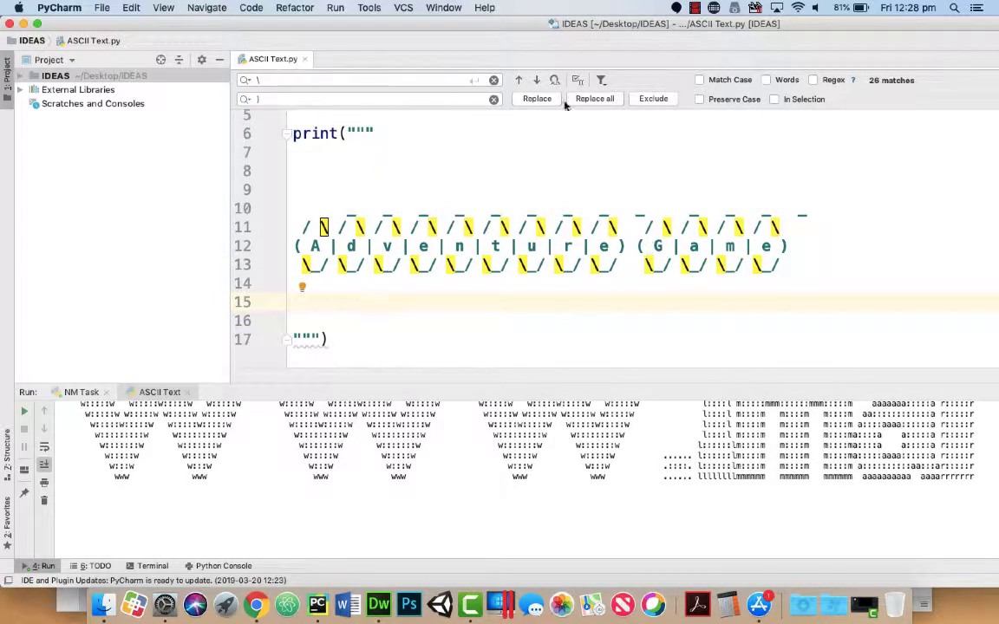
Replace all 26 matches in the pasted banner text.
left_click(595, 97)
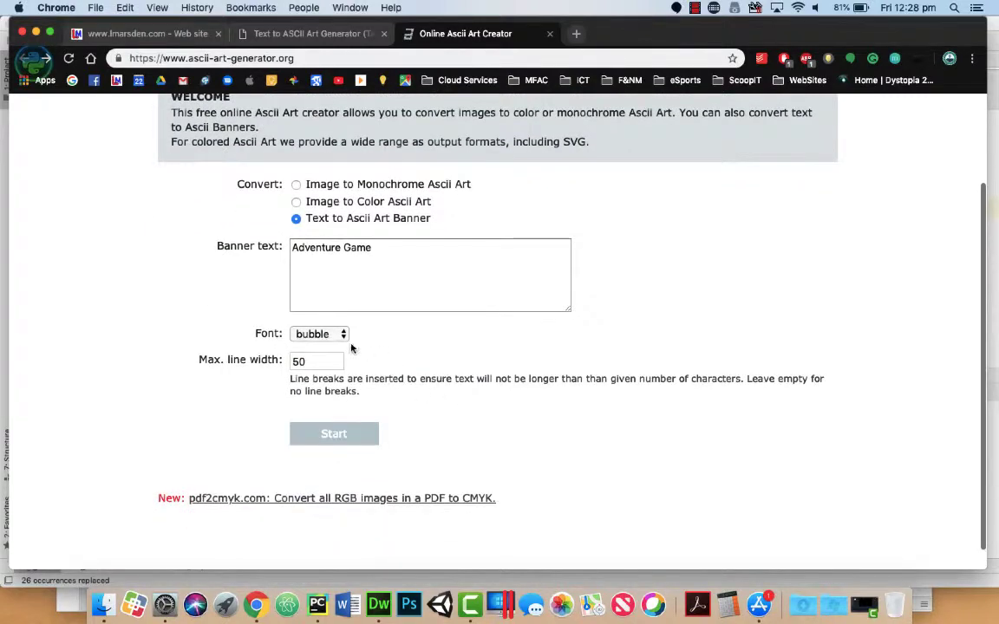
Generate the banner-font Adventure Game art and paste it over the bubble version in the script.
left_click(320, 333)
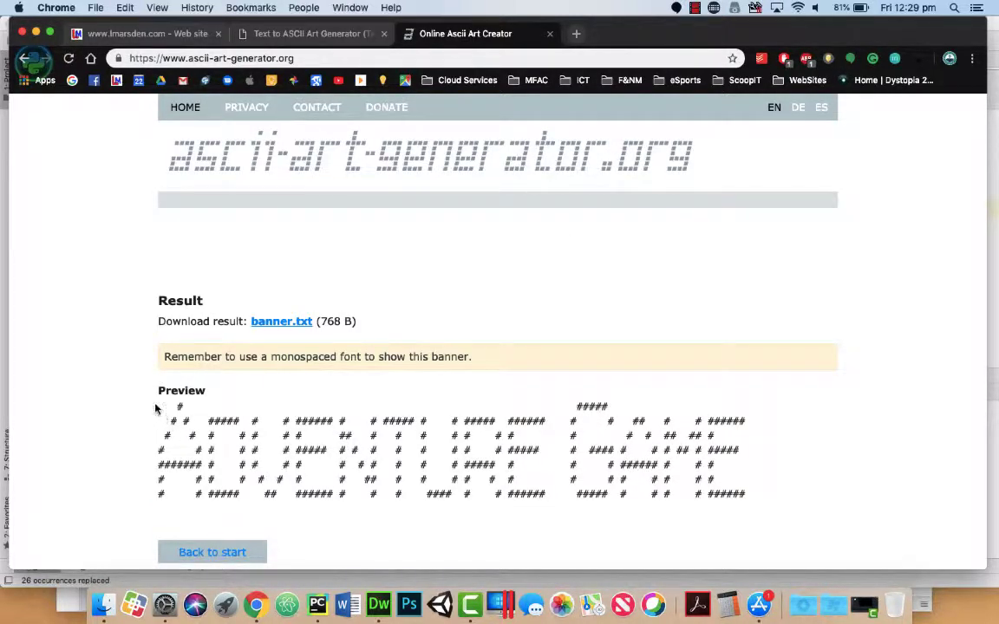
left_click_drag(159, 406, 686, 506)
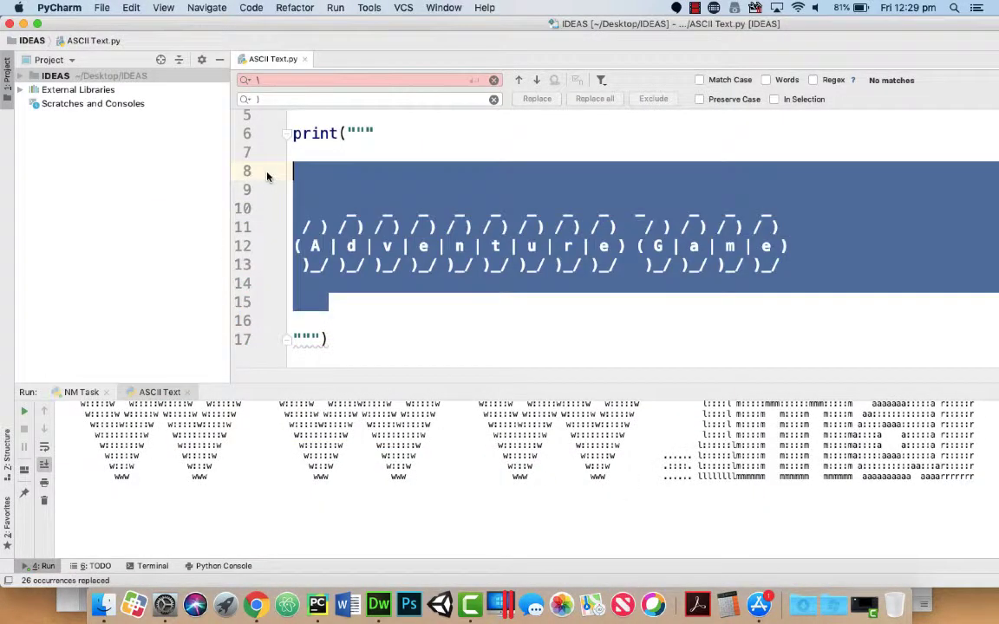
right_click(312, 189)
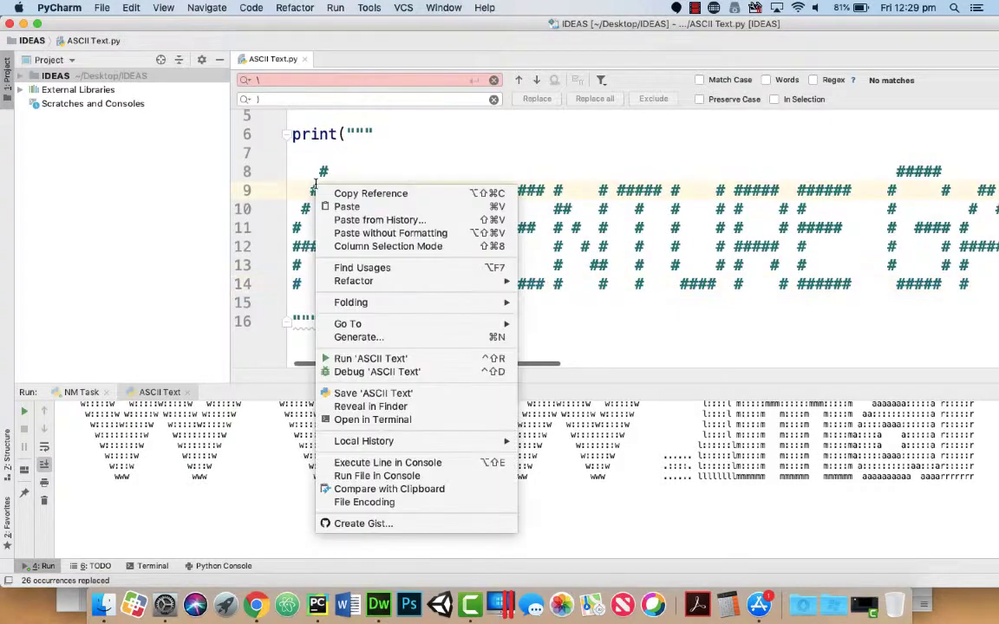
left_click(371, 357)
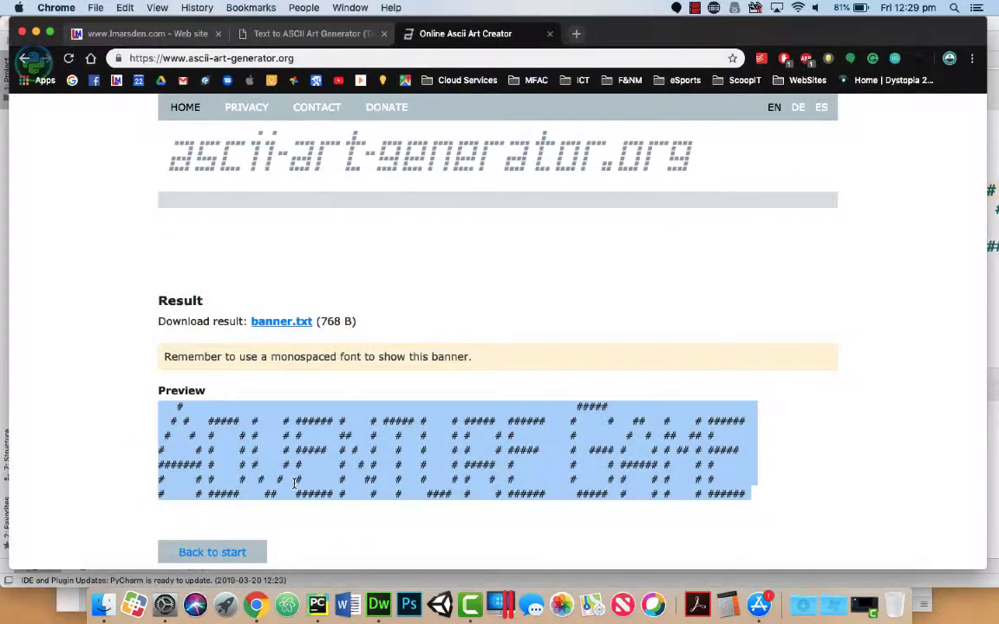
left_click(69, 59)
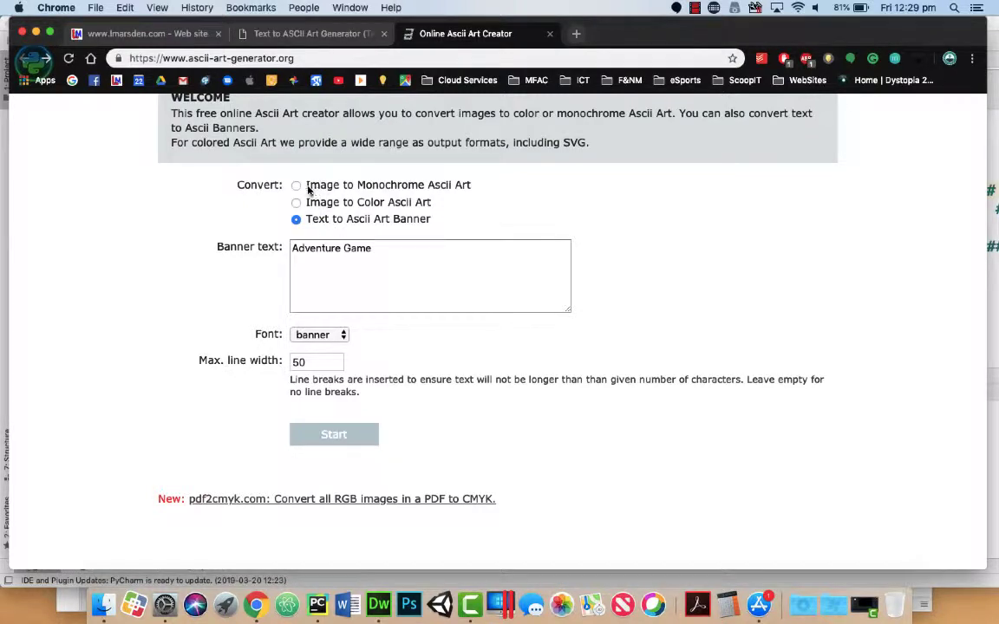
Upload Chains.jpeg and convert it to monochrome ASCII art at width 300.
left_click(295, 184)
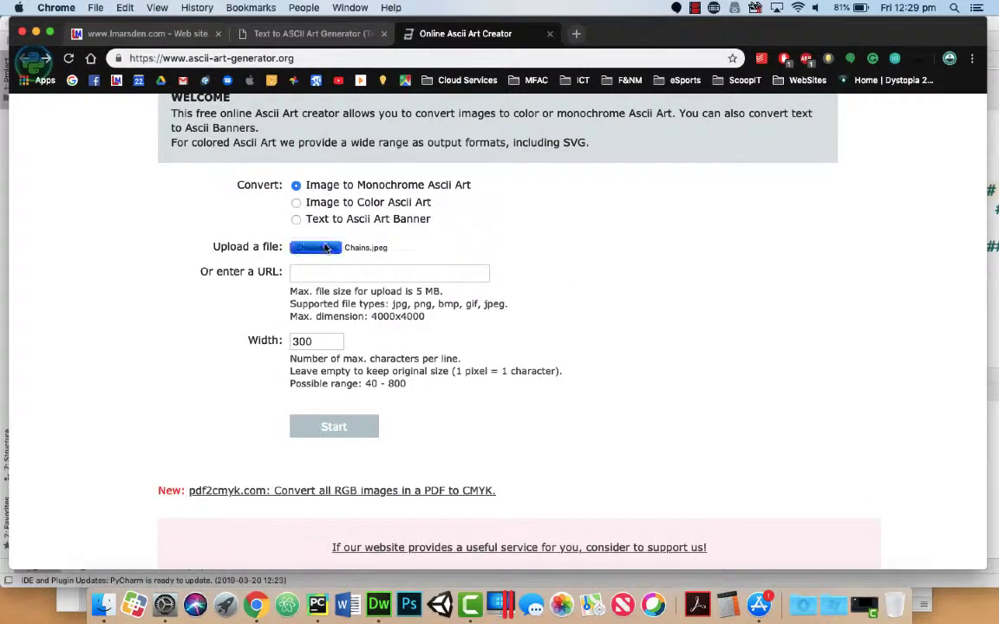
left_click(315, 246)
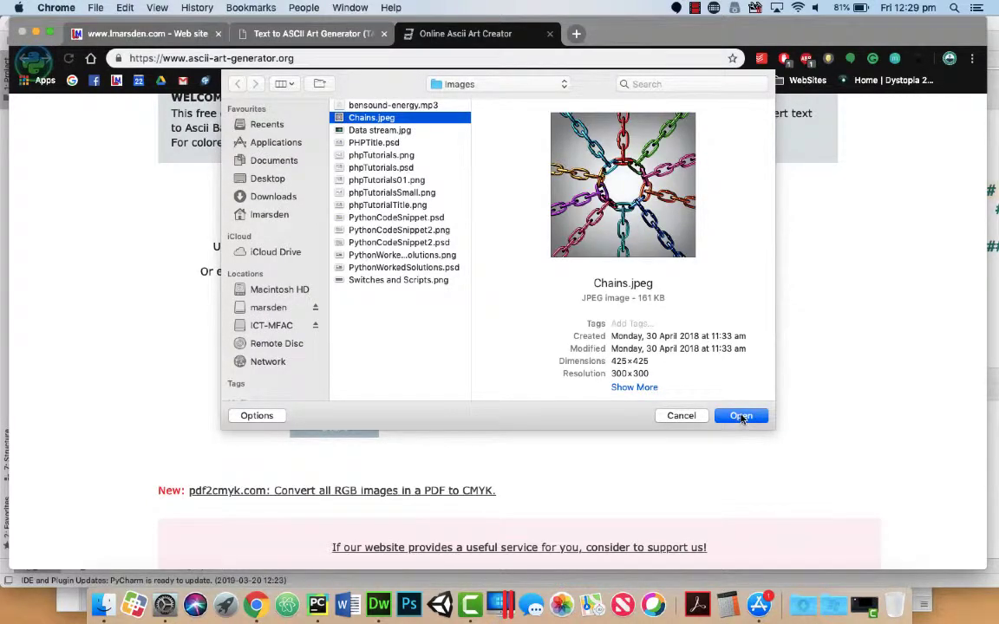
left_click(741, 416)
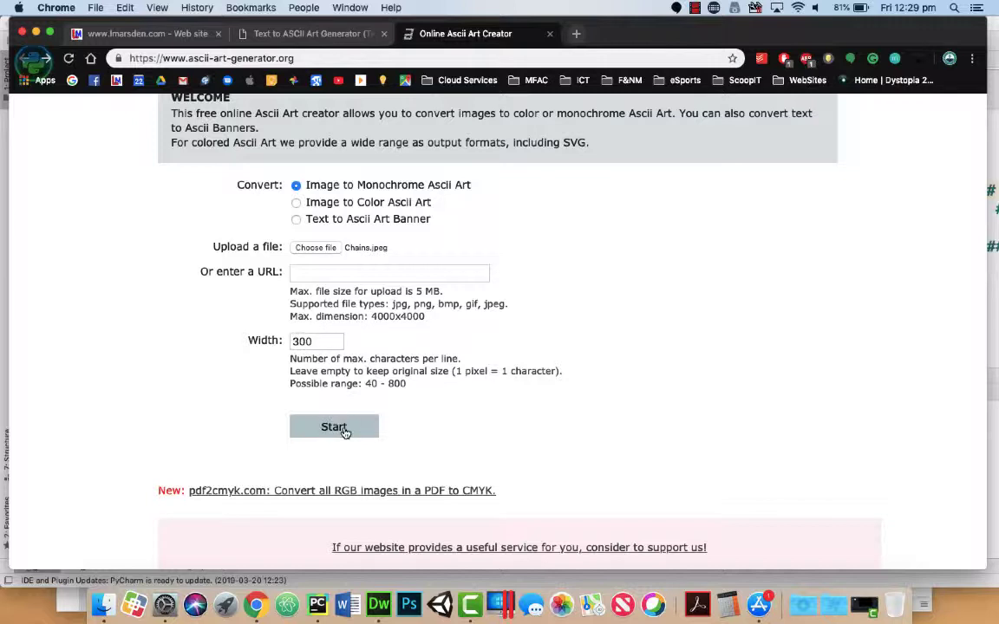
left_click(332, 426)
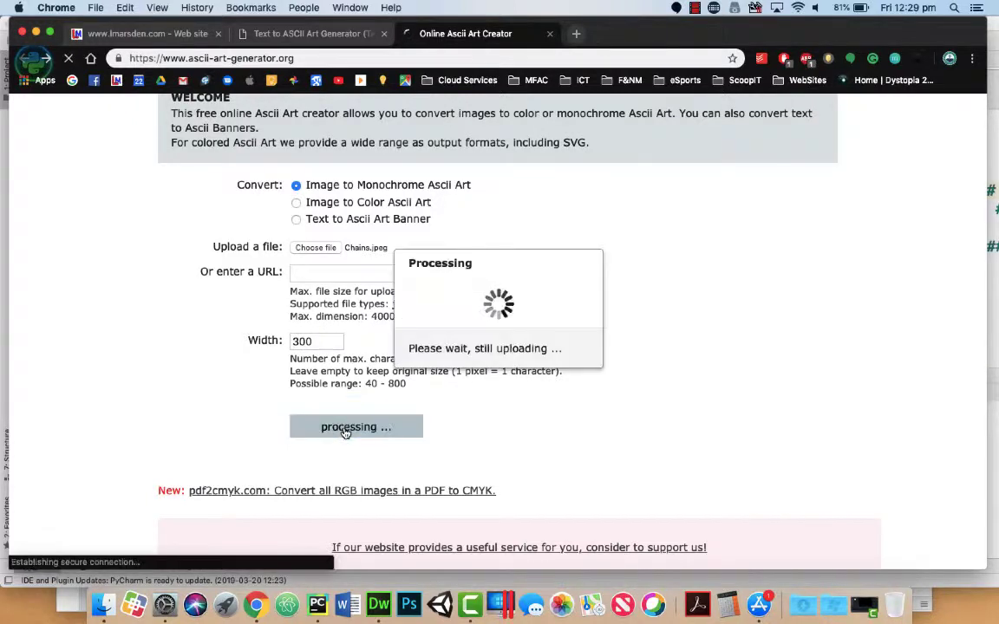
left_click(356, 426)
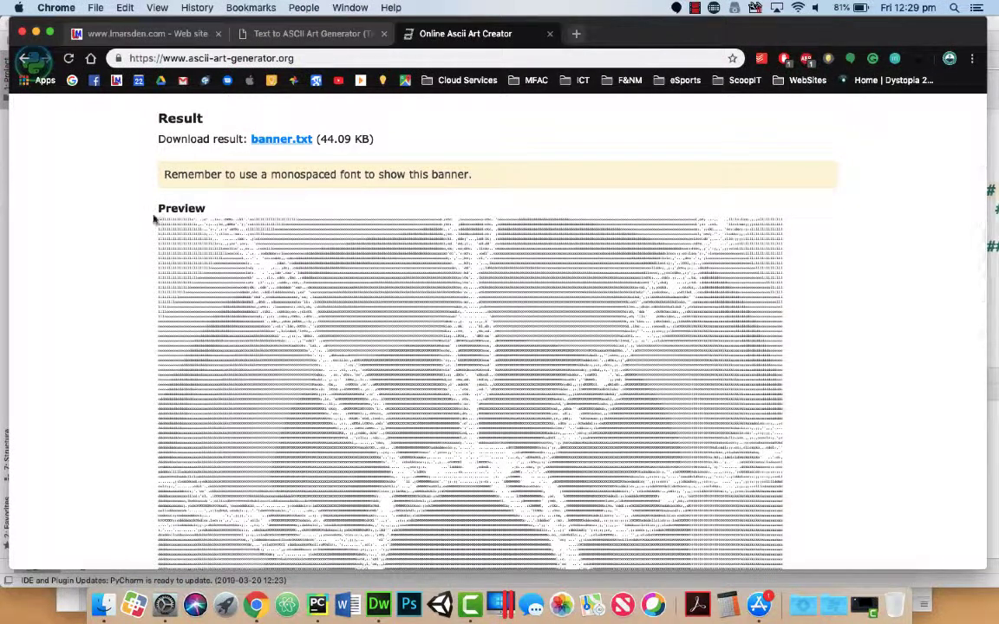
Select the entire generated ASCII chain picture in the result preview.
left_click_drag(160, 208, 780, 232)
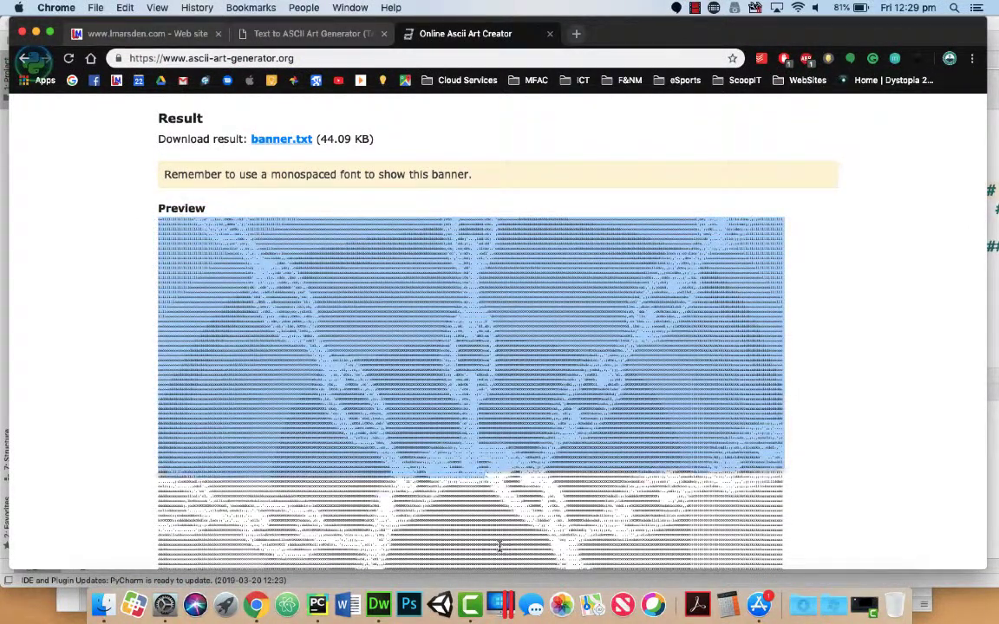
scroll("down", 3)
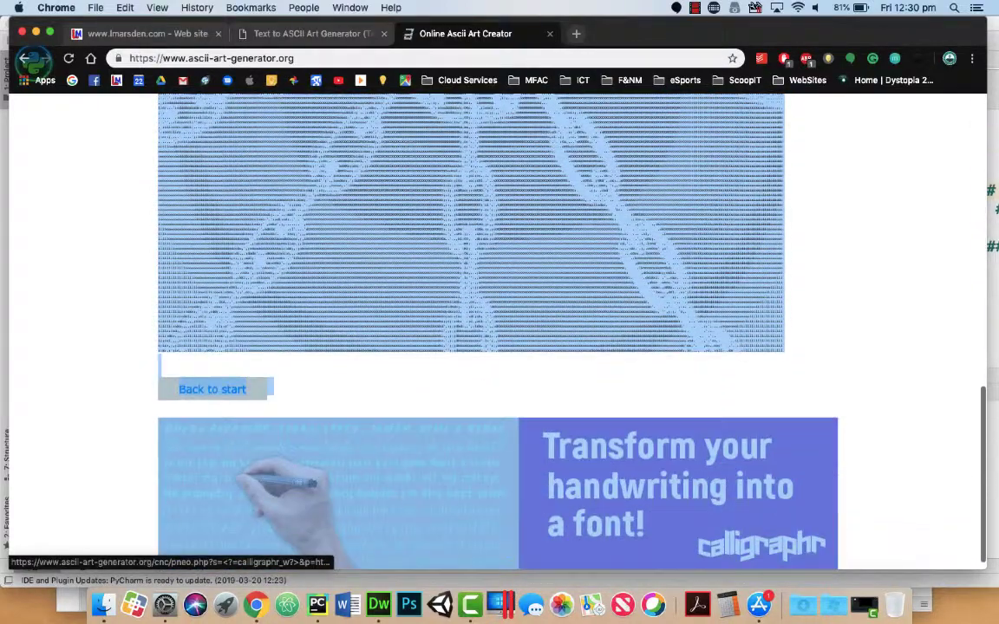